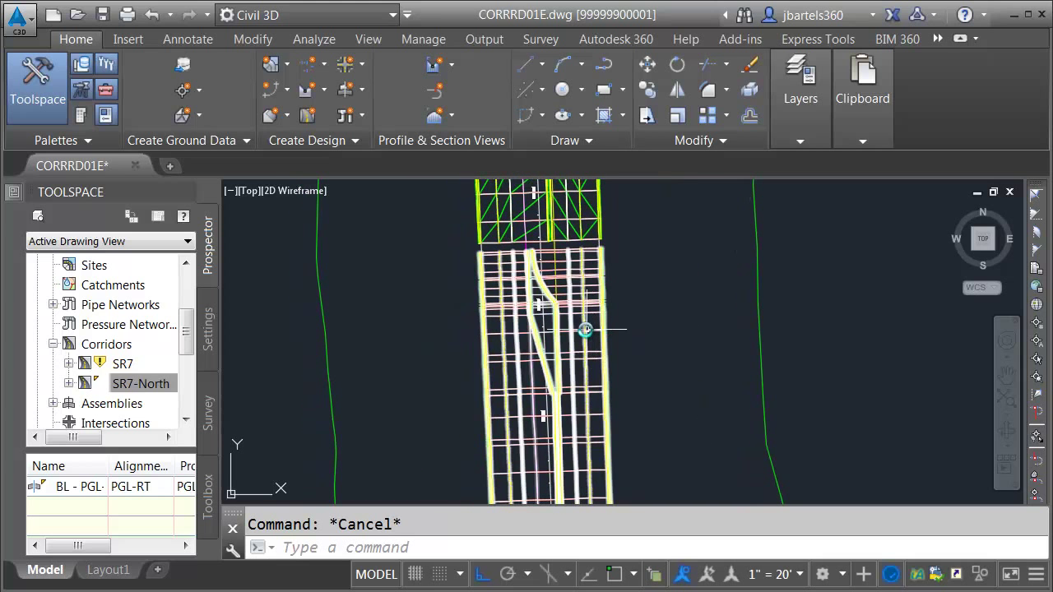
mouse_move(586, 329)
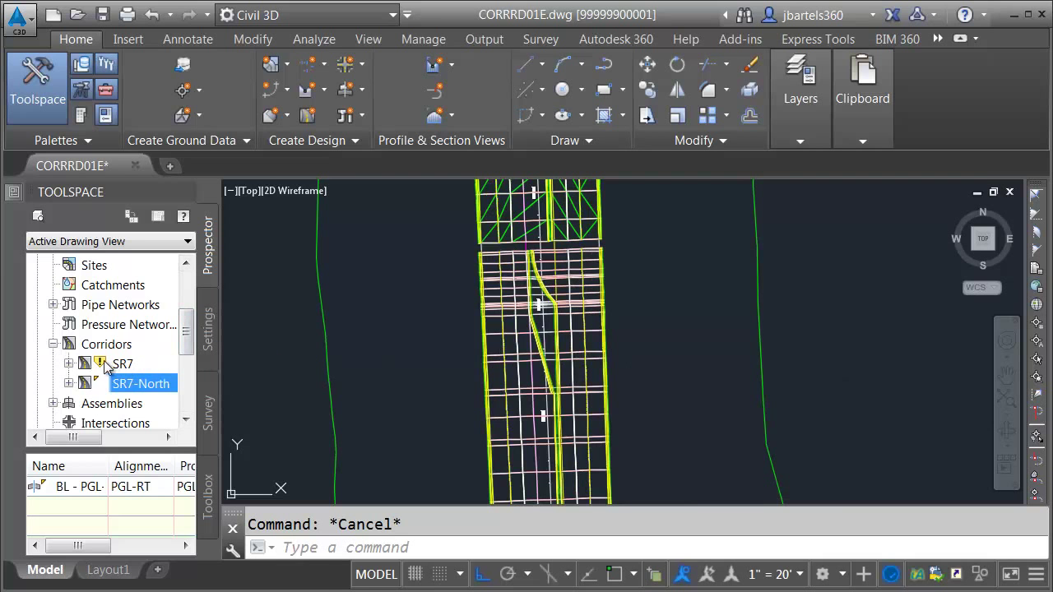
Select the SR7 corridor from Prospector so its corridor editing tools become available.
right_click(122, 364)
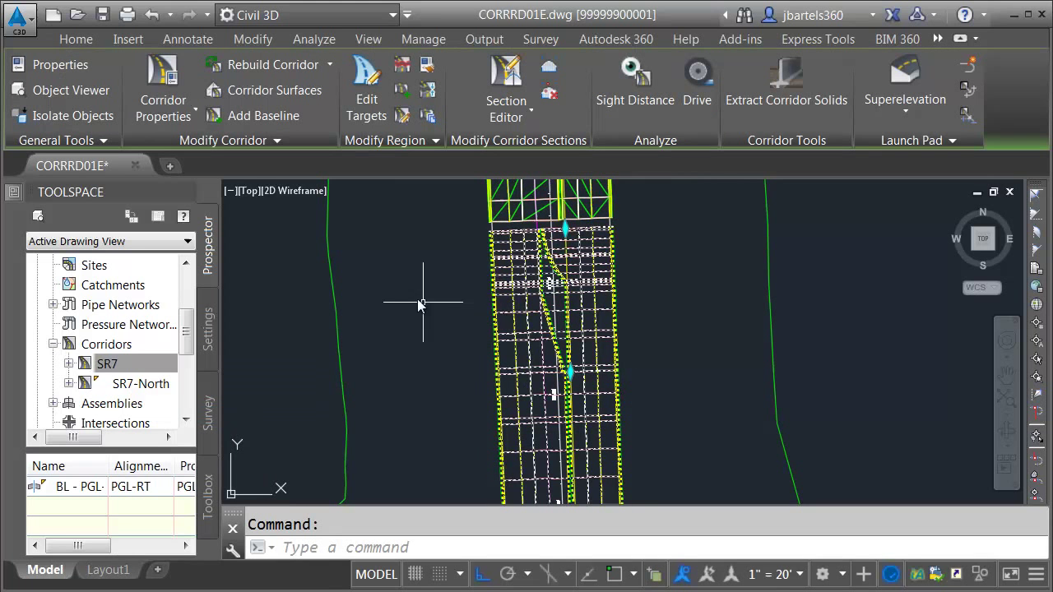
mouse_move(161, 72)
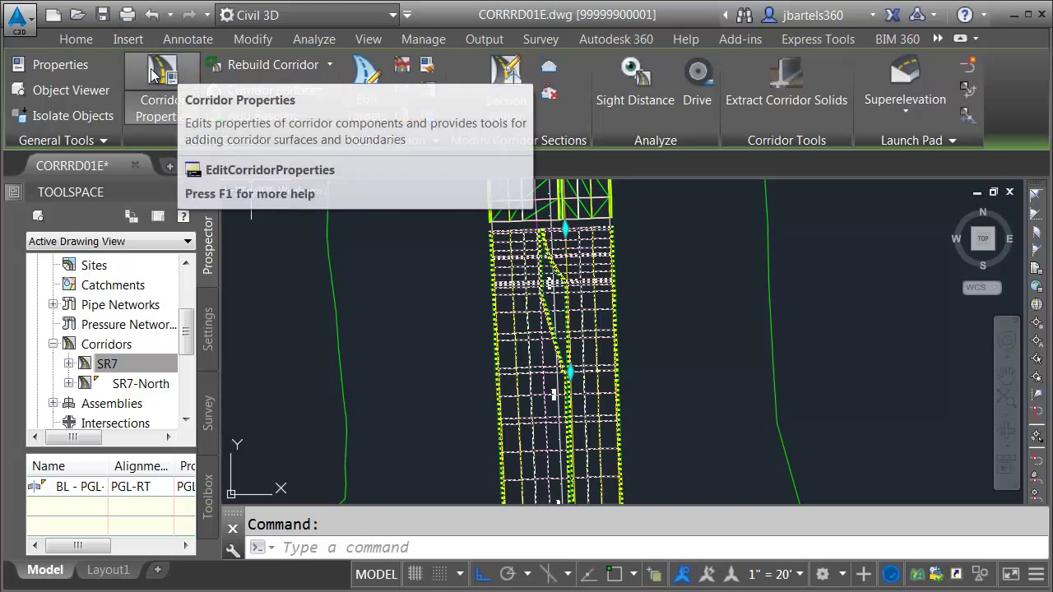
mouse_move(161, 79)
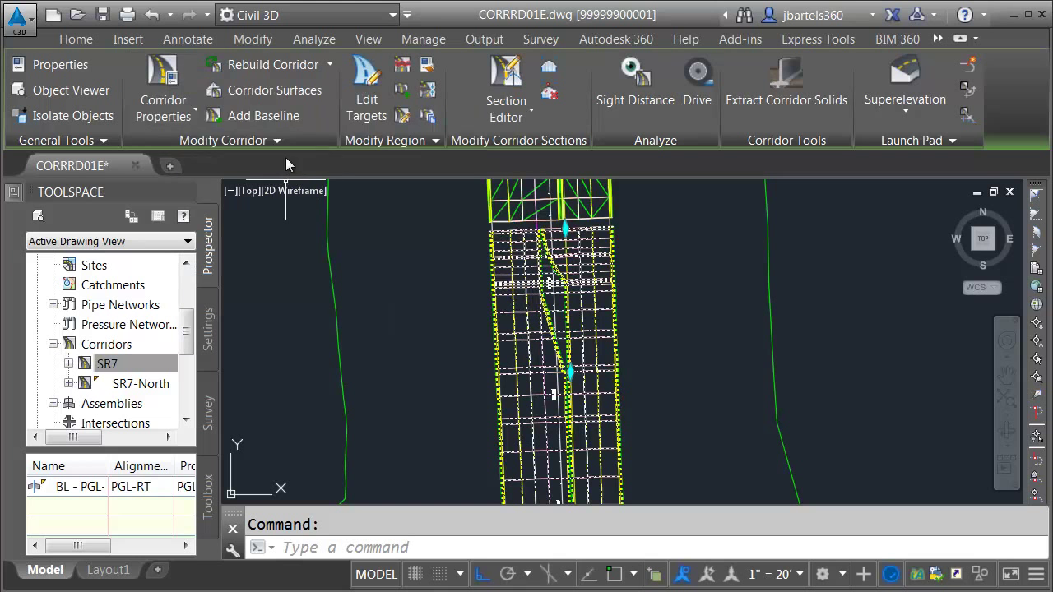
mouse_move(264, 89)
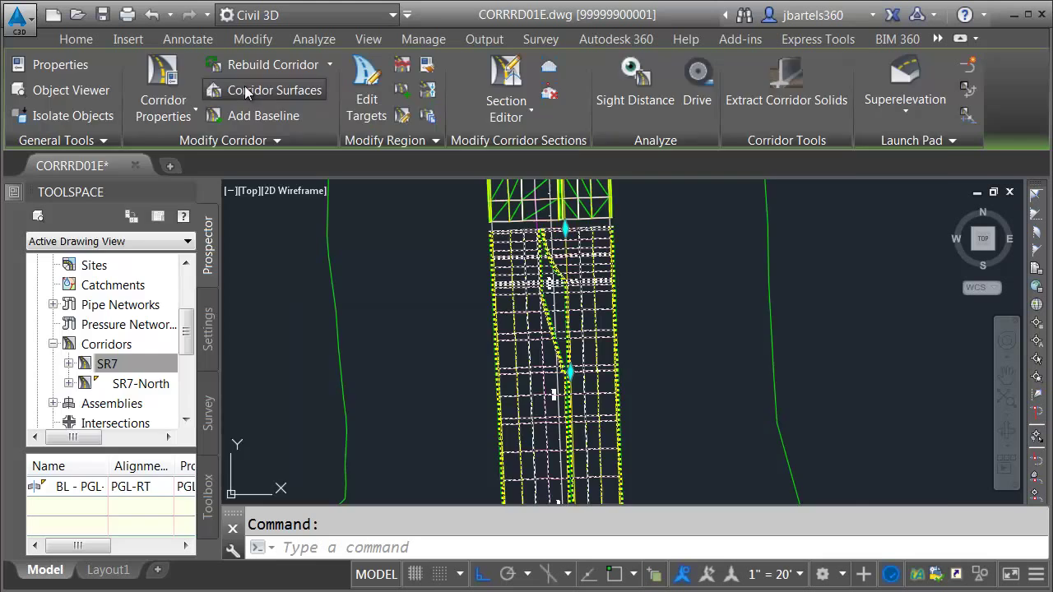
Create a new corridor surface on SR7 named 'SR7 TOP'.
click(273, 89)
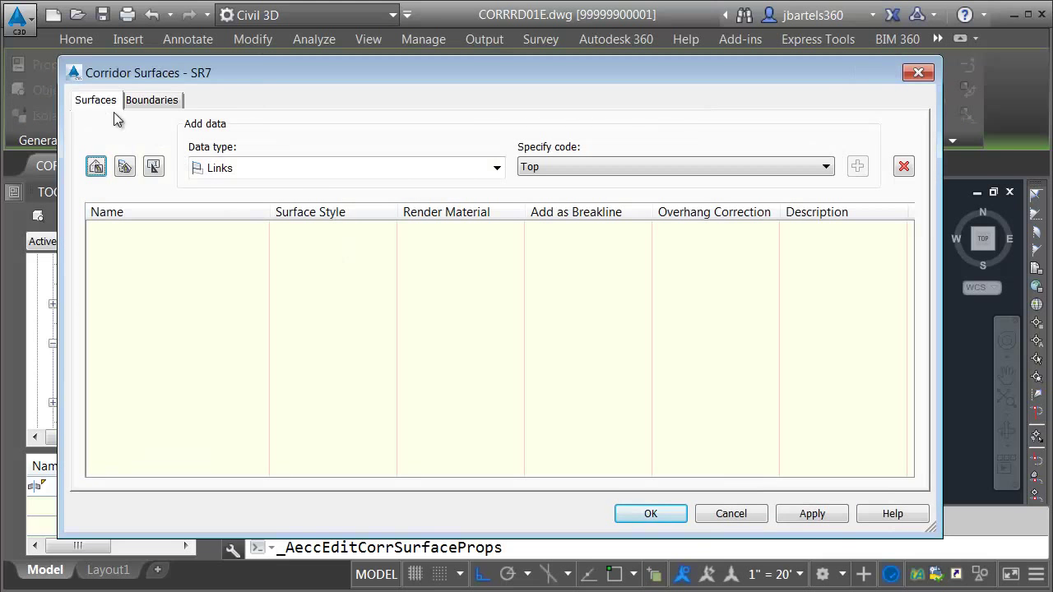
mouse_move(125, 138)
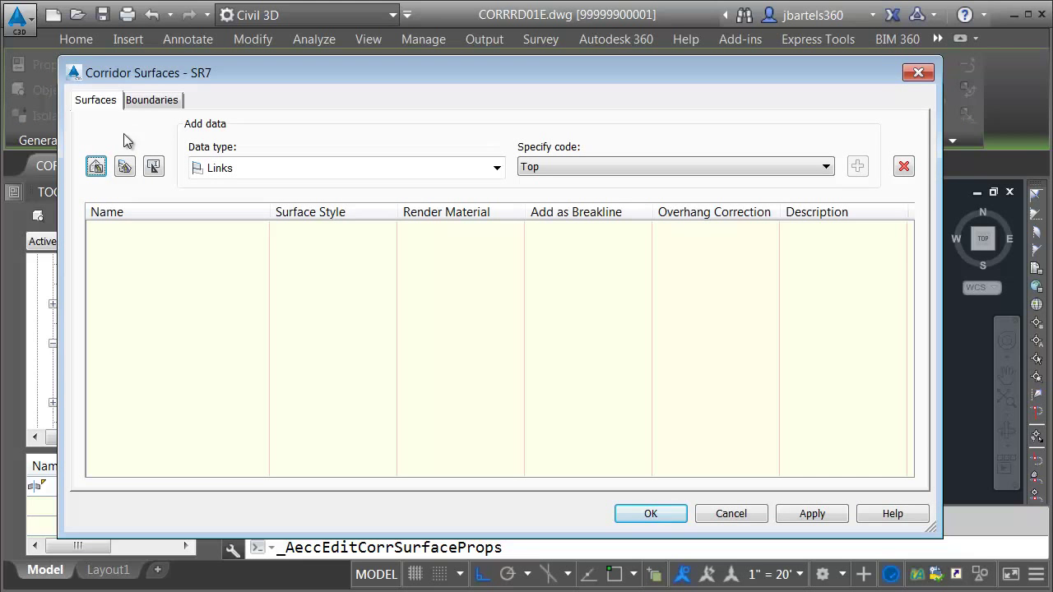
click(857, 166)
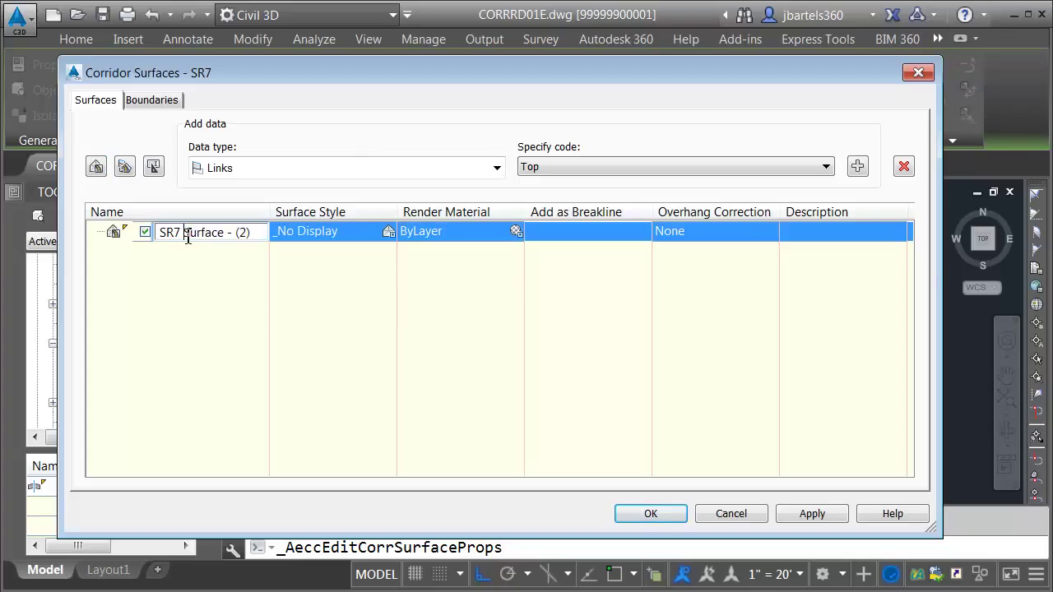
text(SR7 TO)
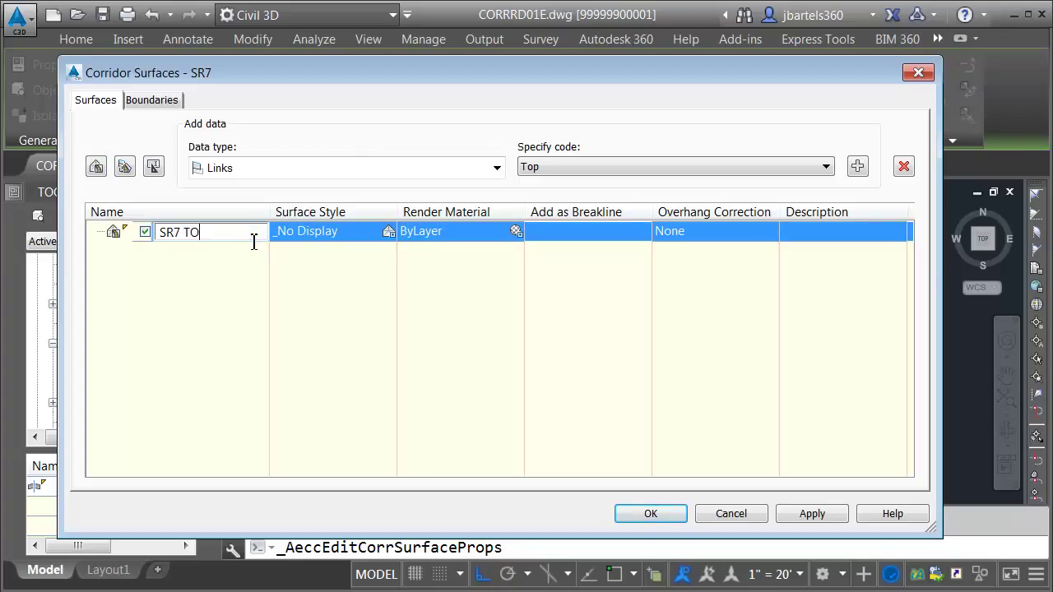
Assign SR7 TOP the Triangles 1-1 Existing [Green] surface style.
click(388, 230)
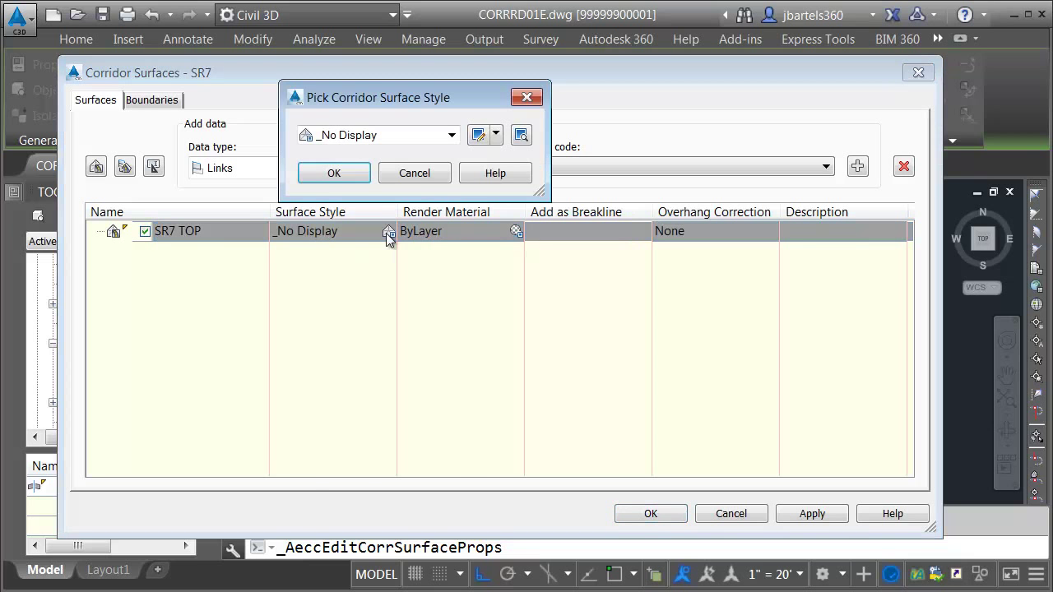
click(451, 135)
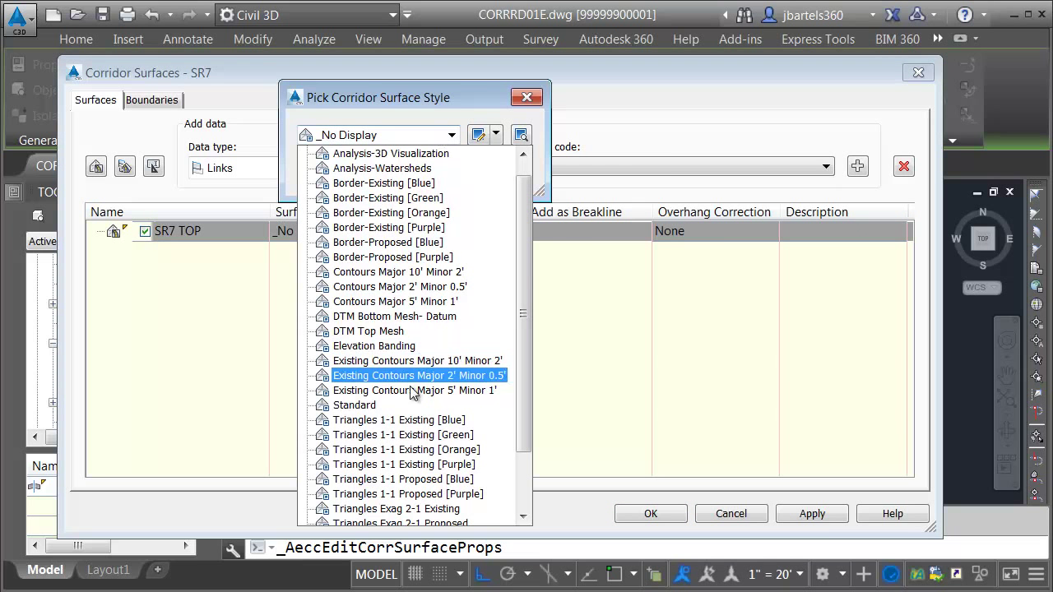
click(401, 435)
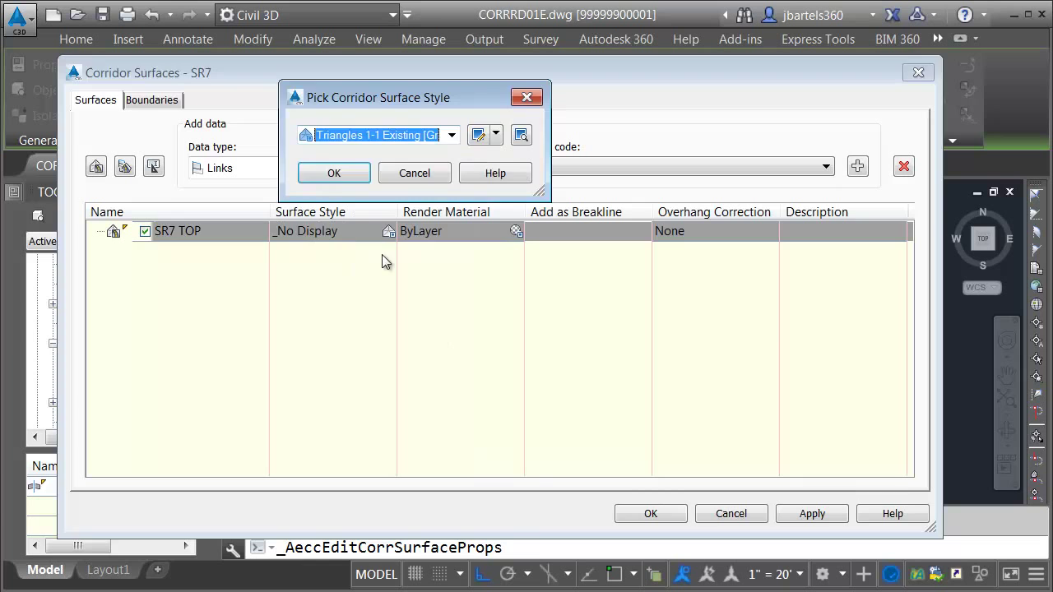
click(332, 173)
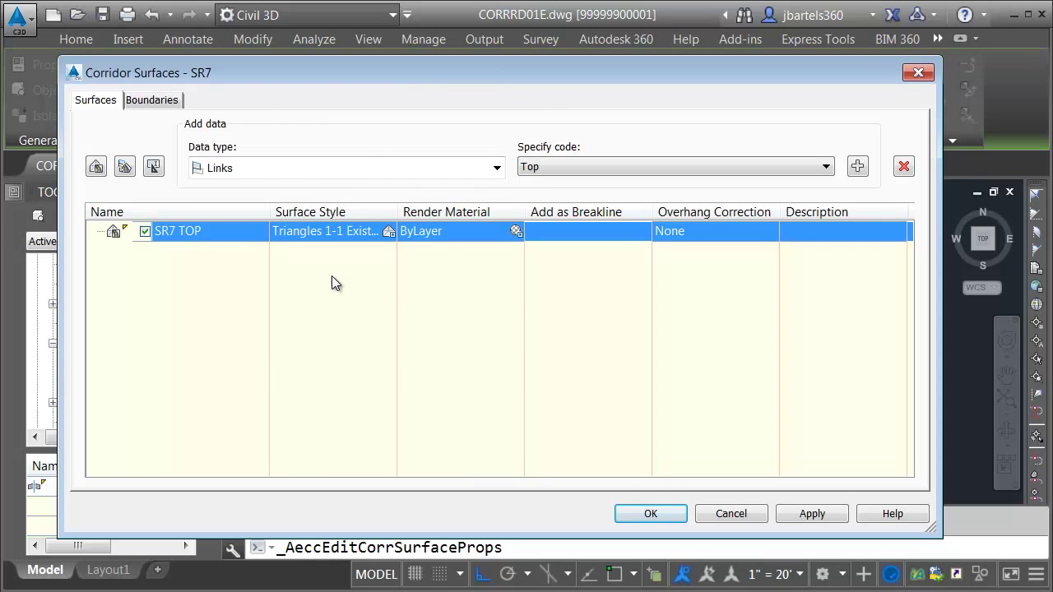
mouse_move(534, 189)
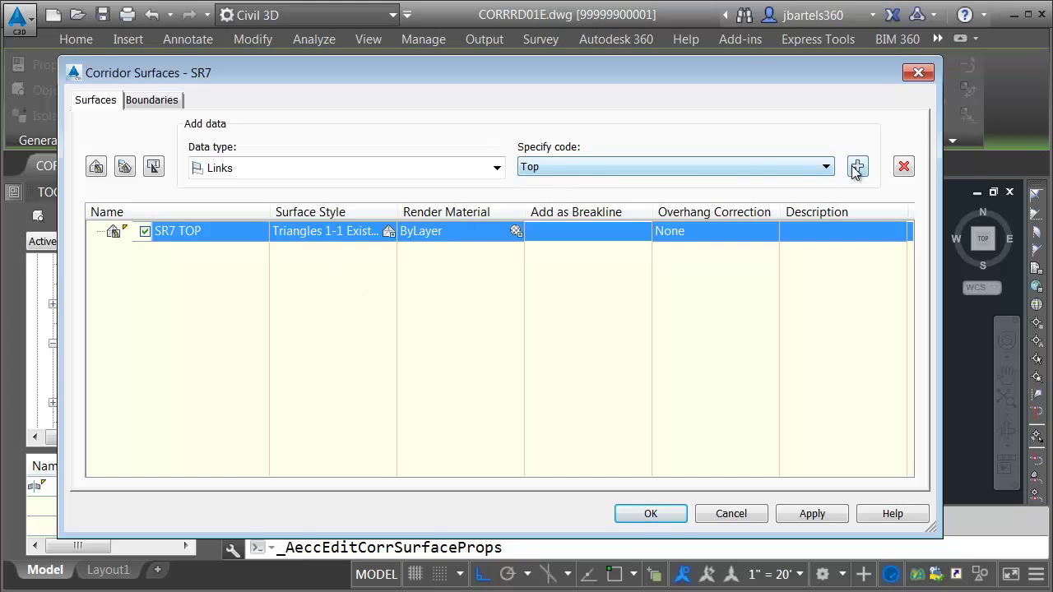
Add Top links to SR7 TOP with Top Links overhang correction and switch data type to Feature Lines.
click(857, 166)
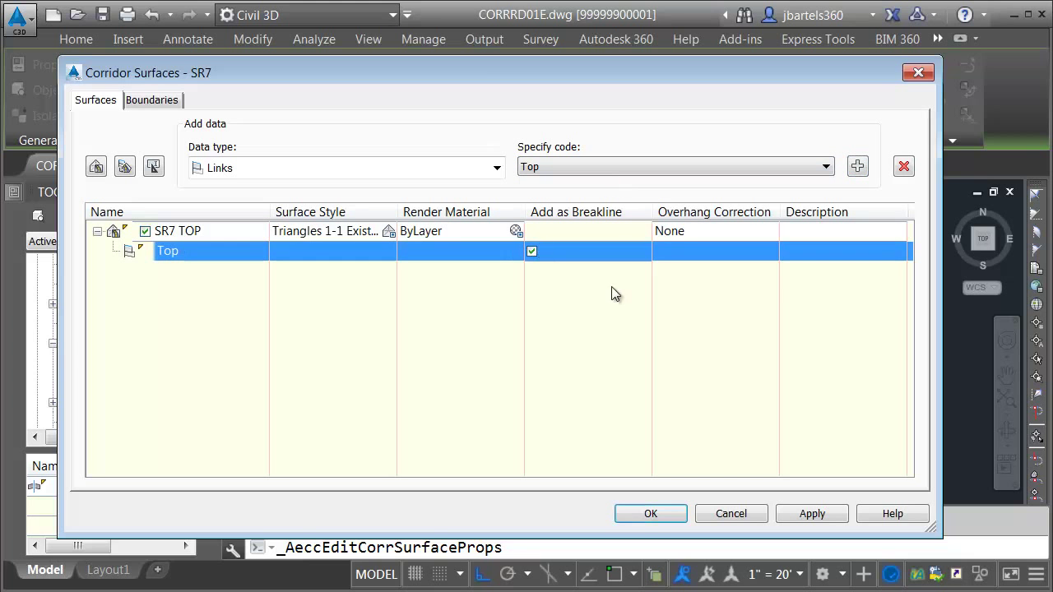
click(178, 231)
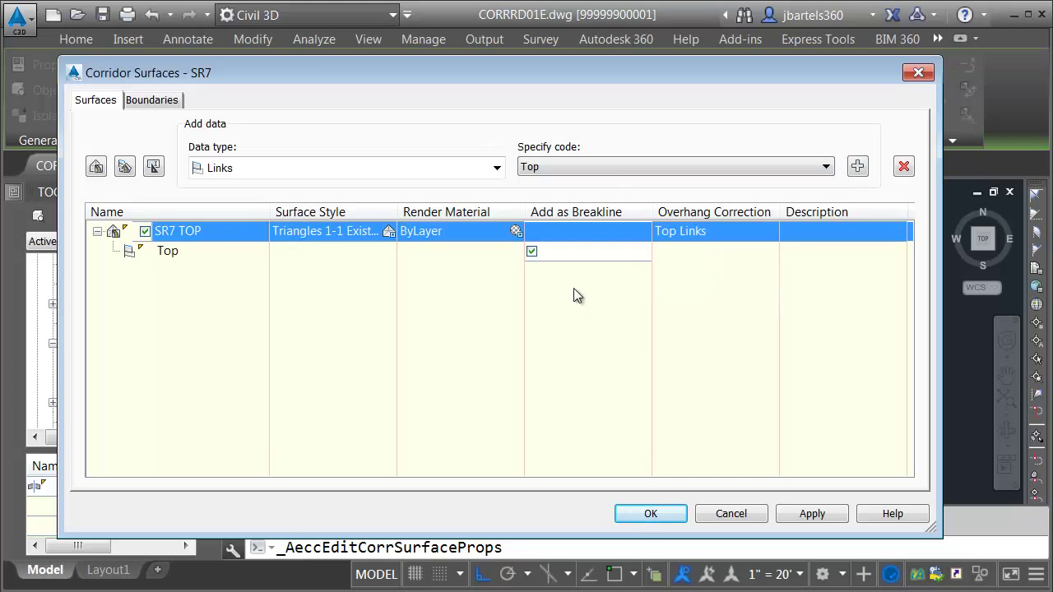
click(497, 168)
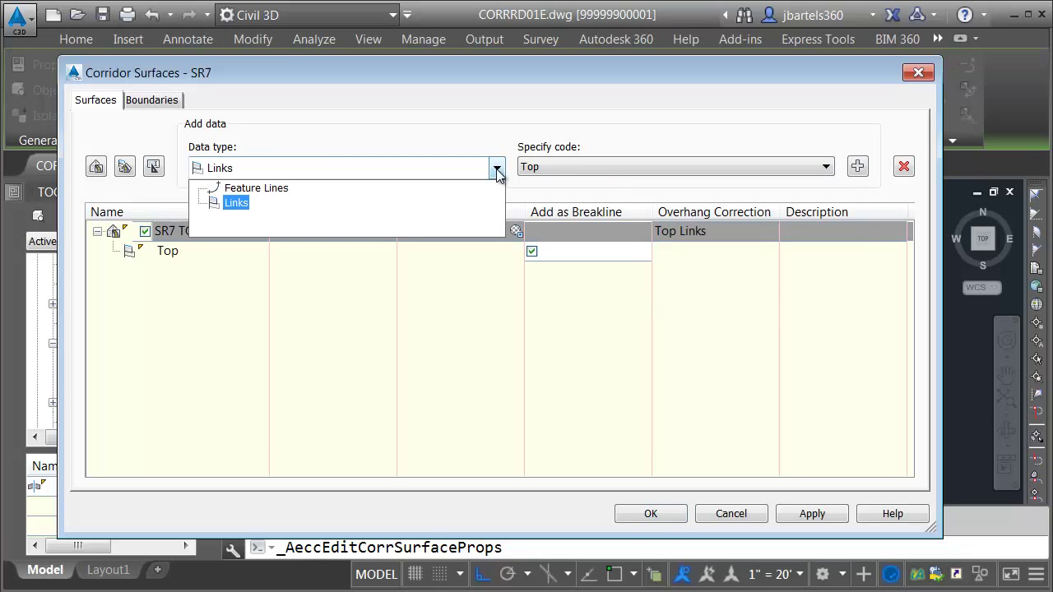
click(257, 187)
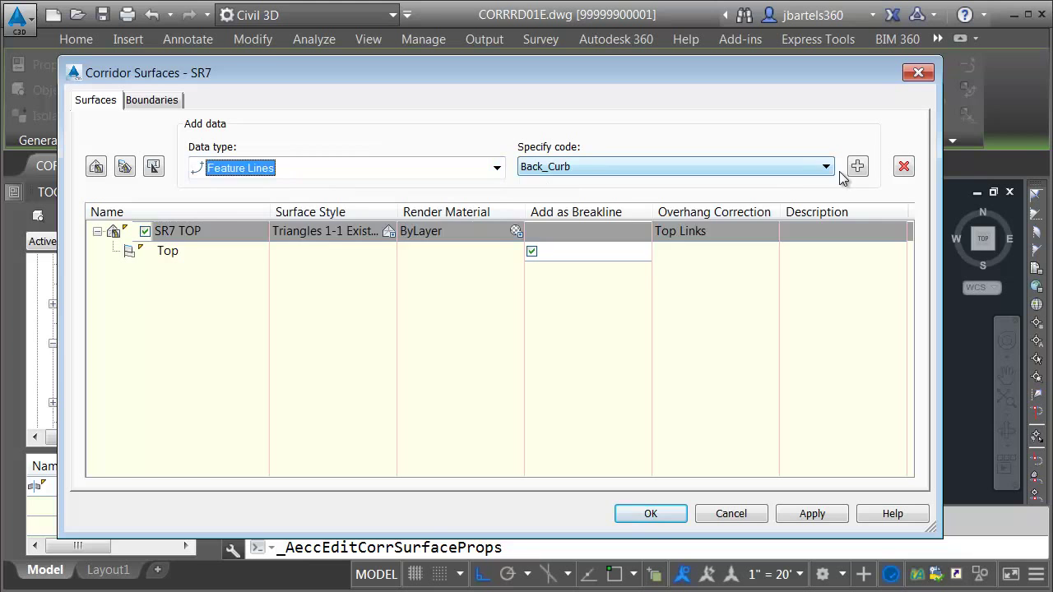
Add the Back_Curb and Face_Curb feature lines and move on to the boundary settings.
click(824, 167)
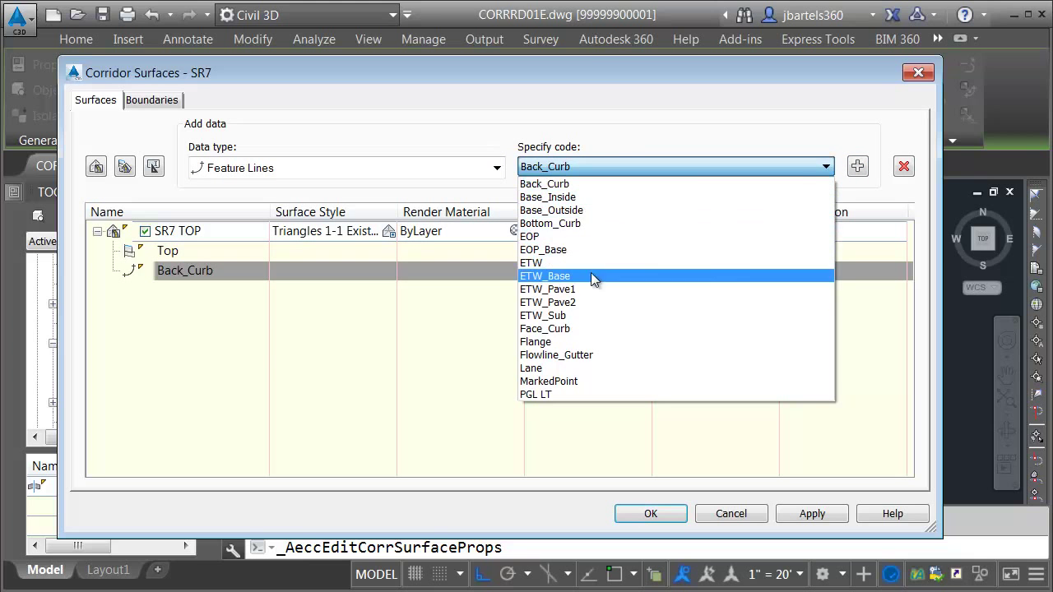
click(545, 329)
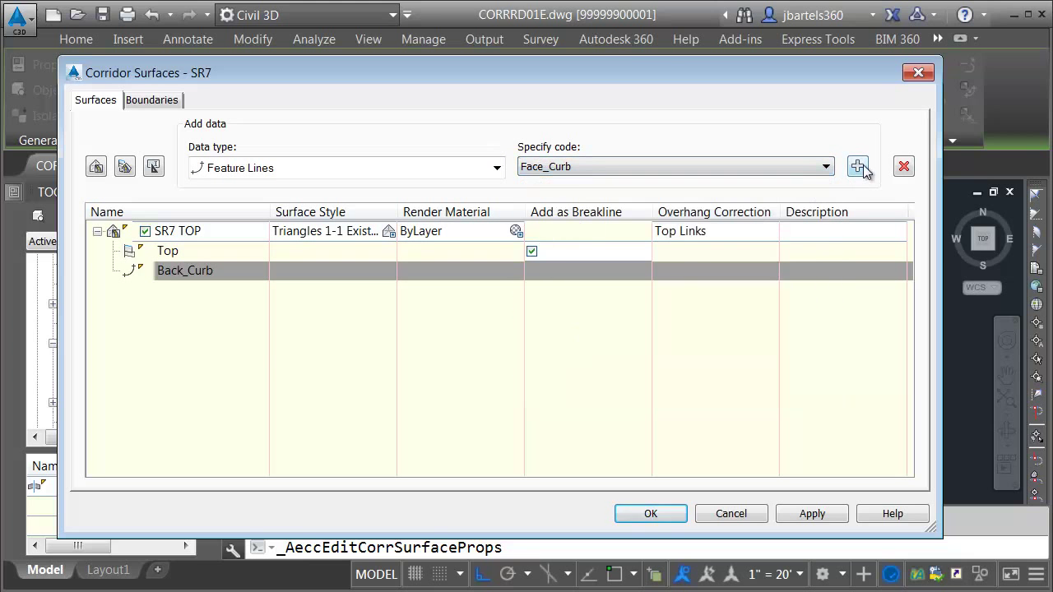
click(826, 167)
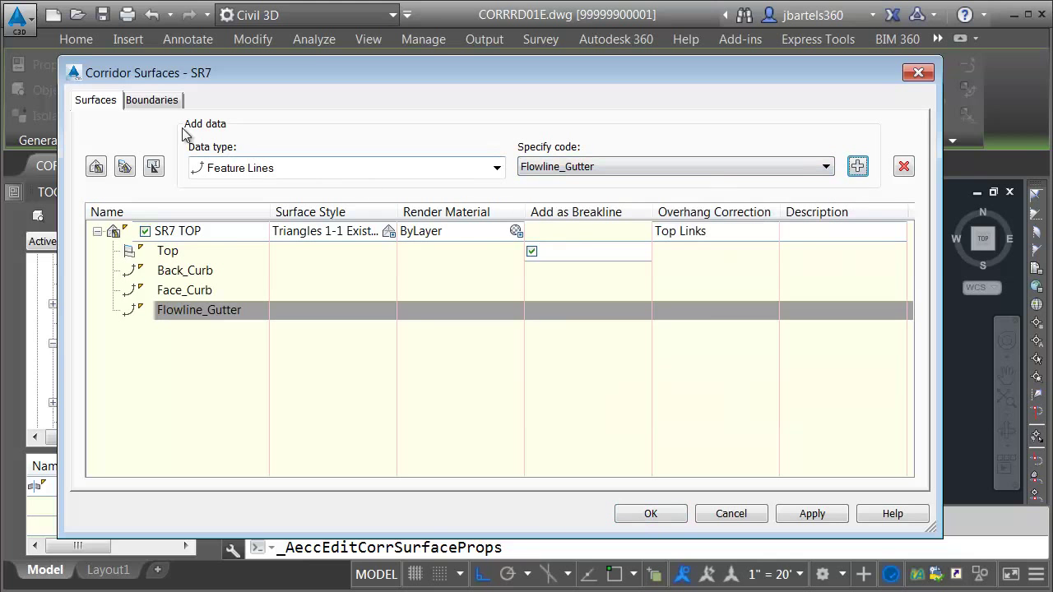
click(152, 101)
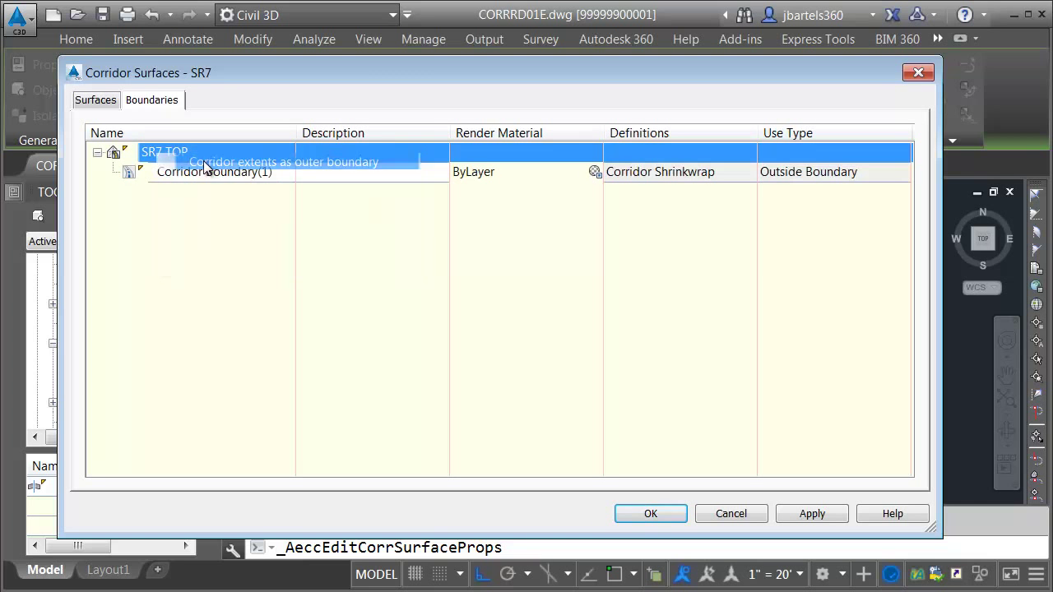
Confirm the SR7 TOP definition and close Corridor Surfaces so the corridor rebuilds.
click(650, 513)
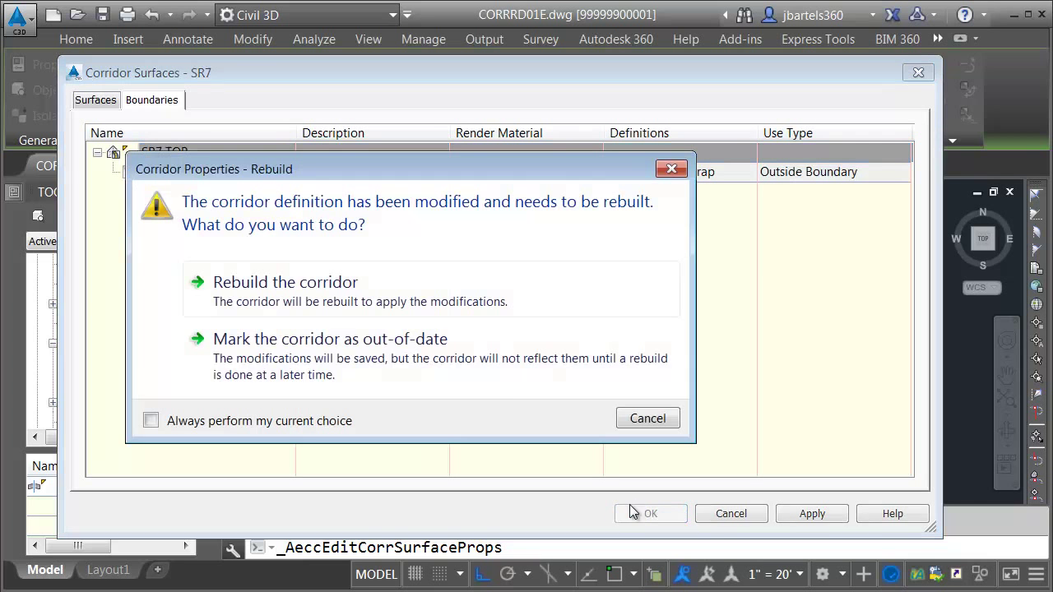
click(286, 281)
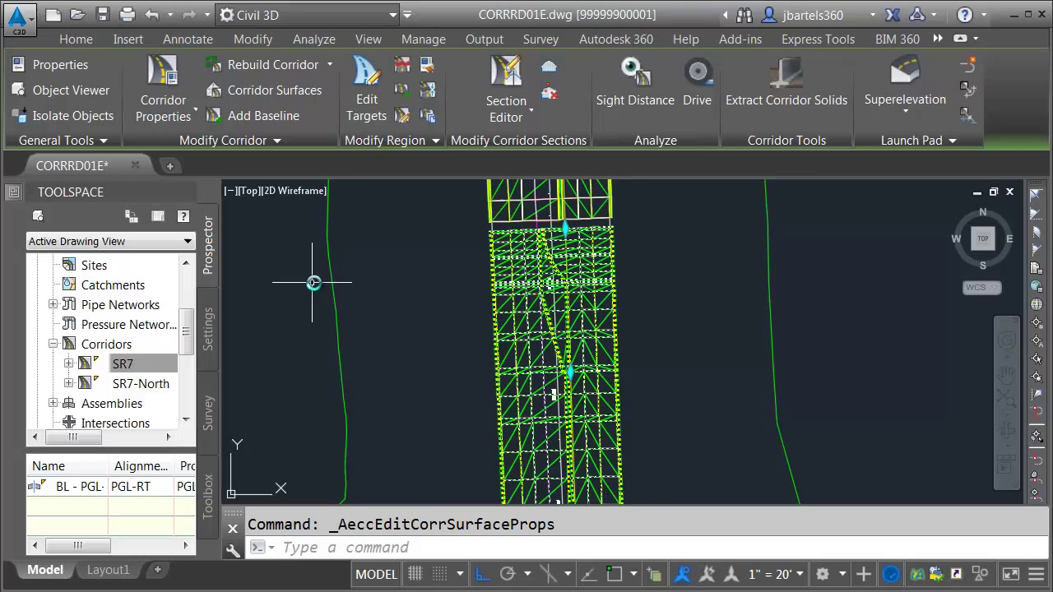
key(Escape)
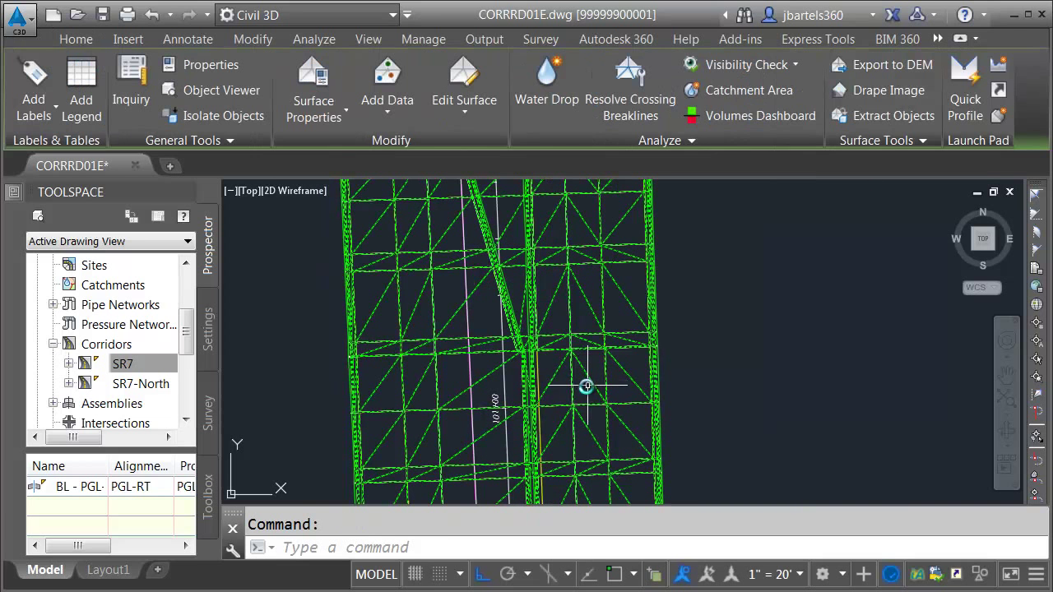
click(220, 90)
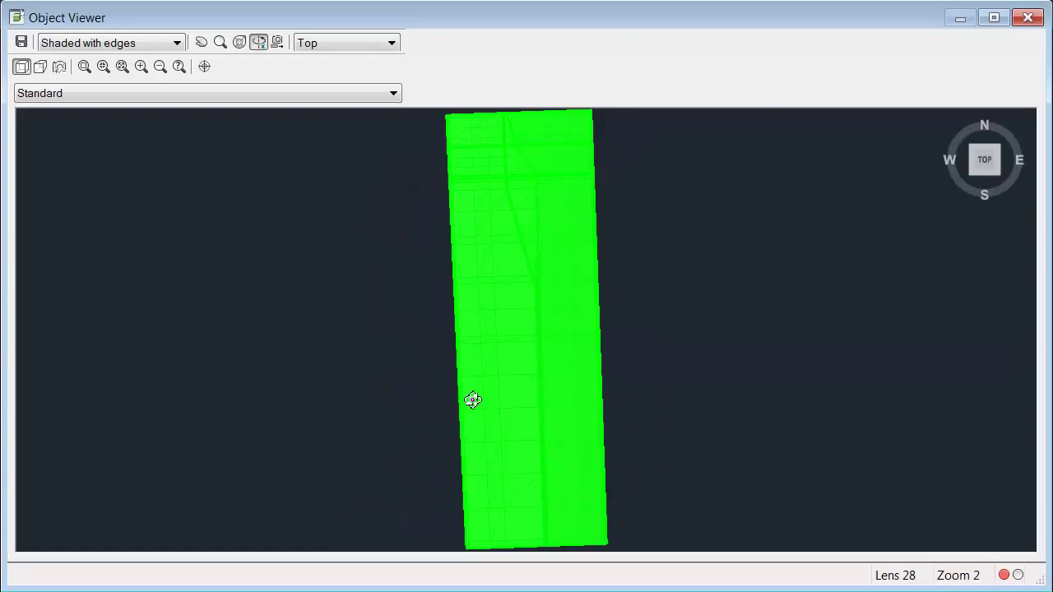
drag(473, 401, 508, 391)
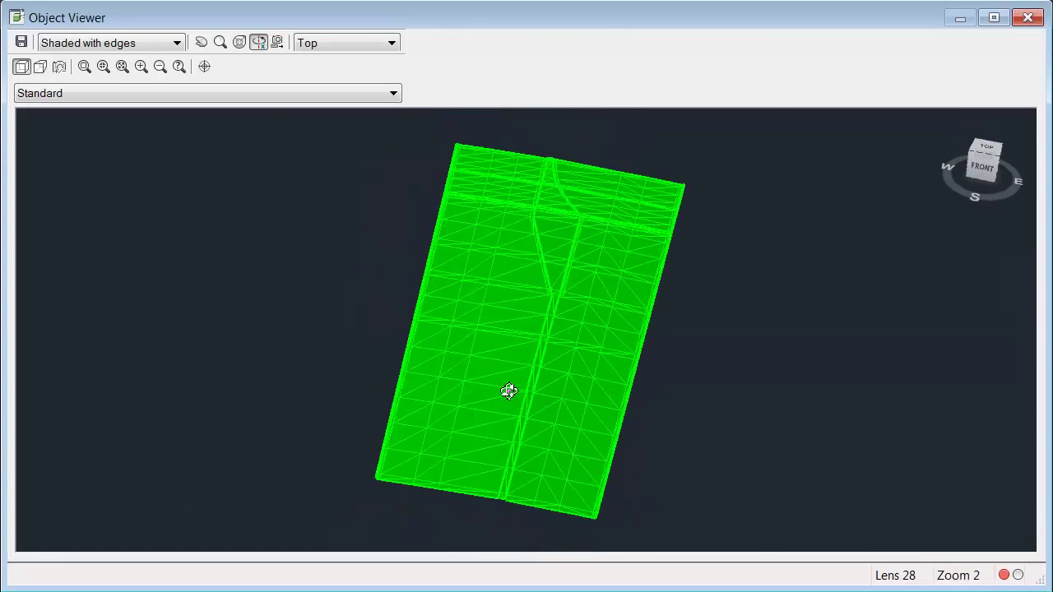
drag(508, 391, 530, 349)
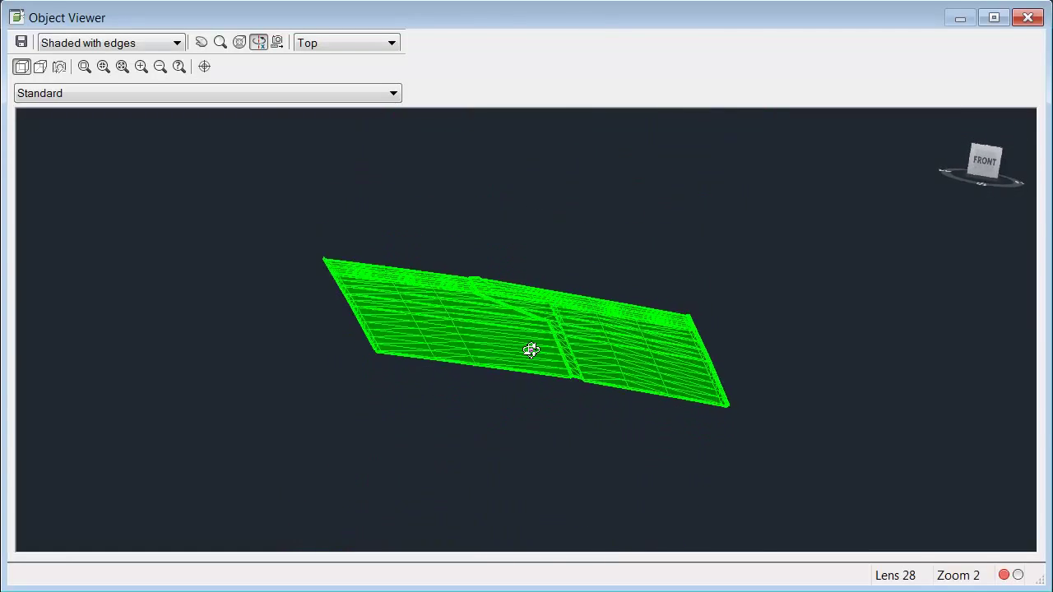
drag(530, 349, 553, 311)
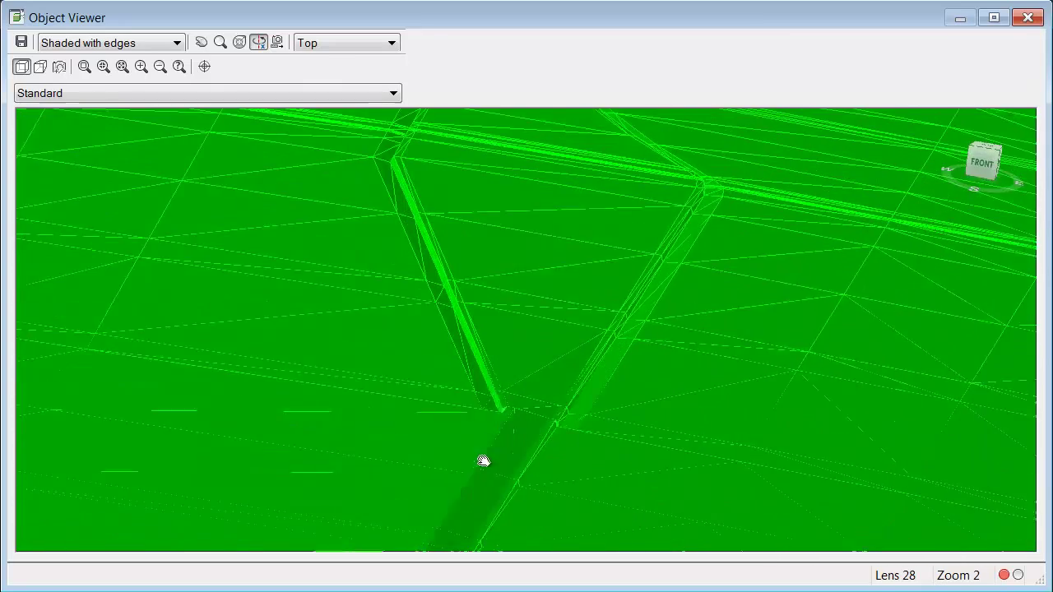
drag(483, 461, 648, 288)
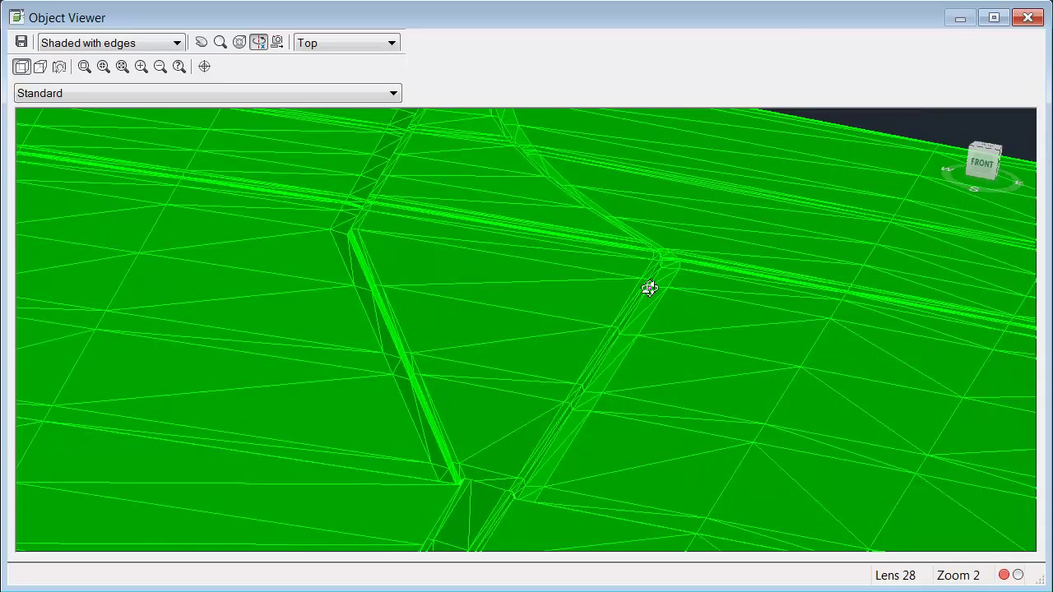
drag(650, 288, 492, 434)
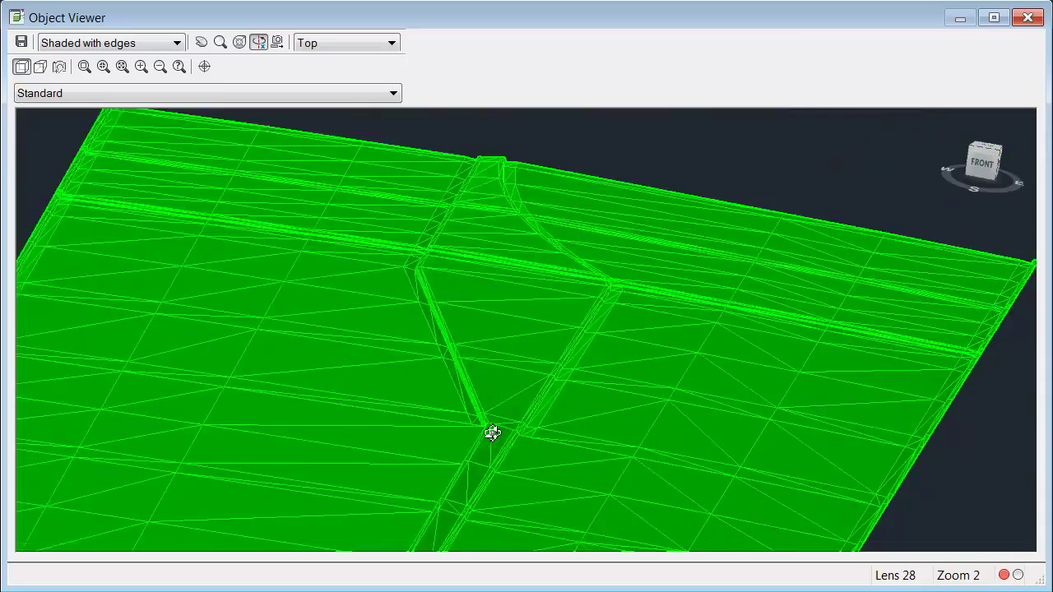
drag(494, 435, 526, 302)
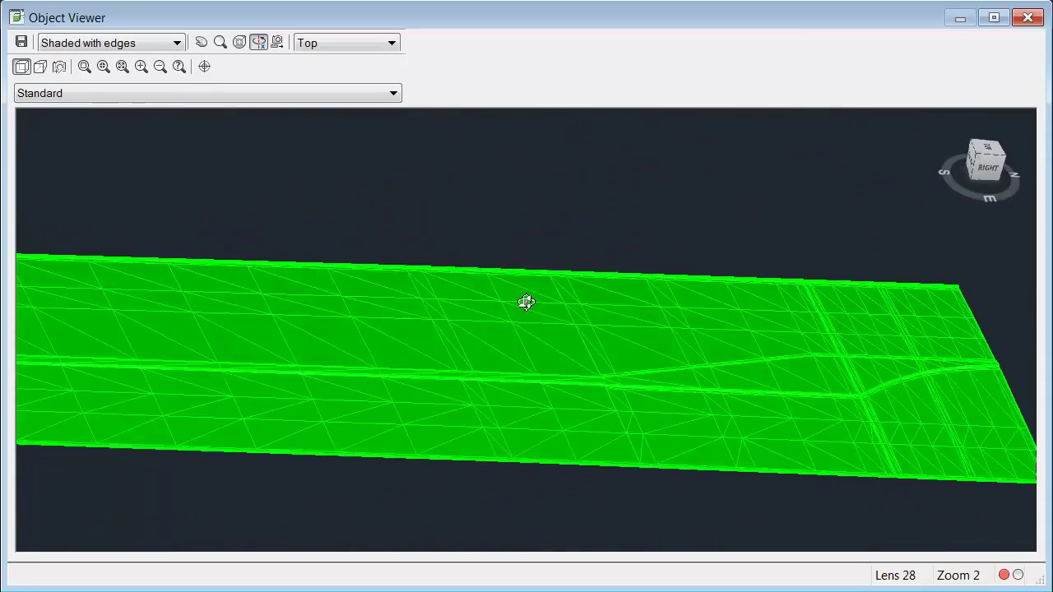
drag(526, 303, 620, 454)
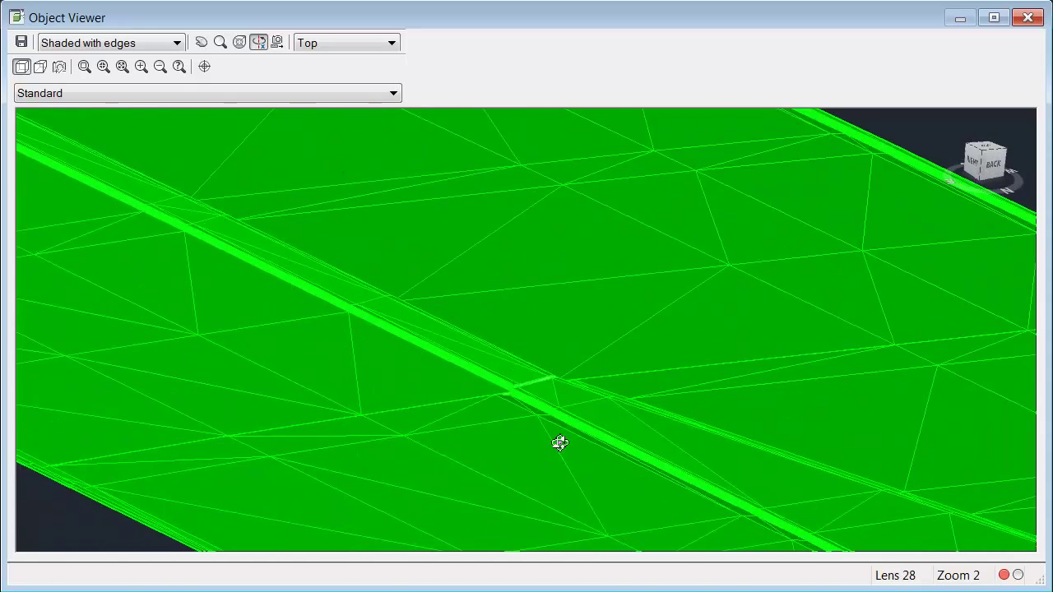
drag(559, 443, 382, 296)
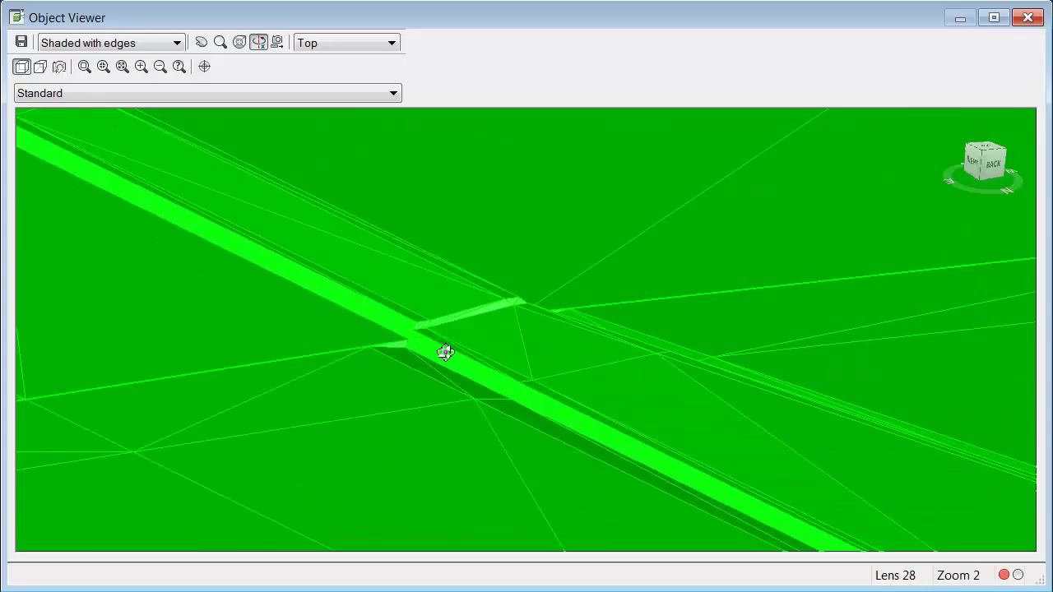
mouse_move(437, 321)
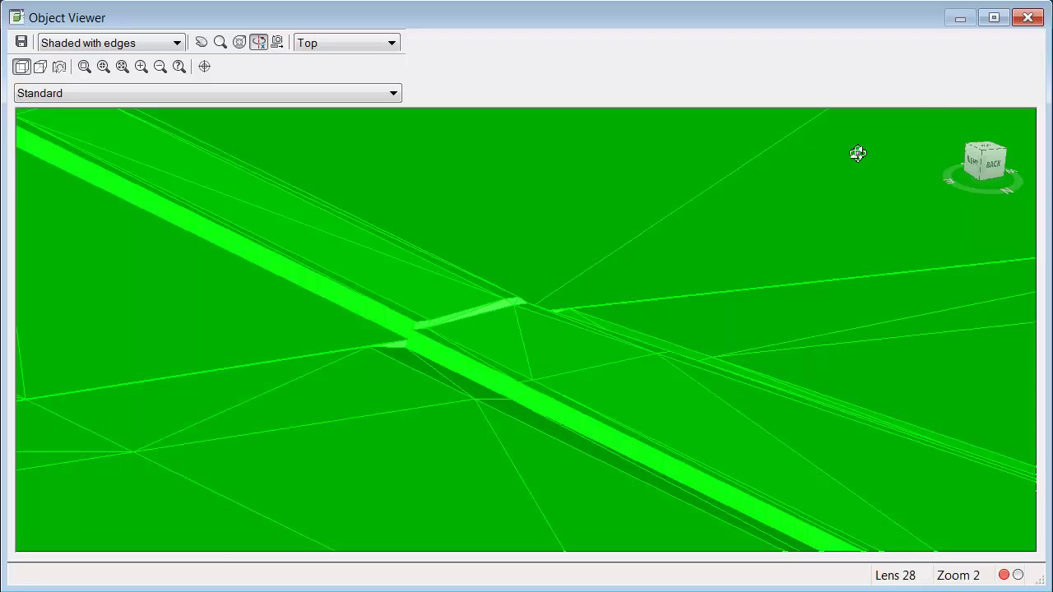
click(1027, 17)
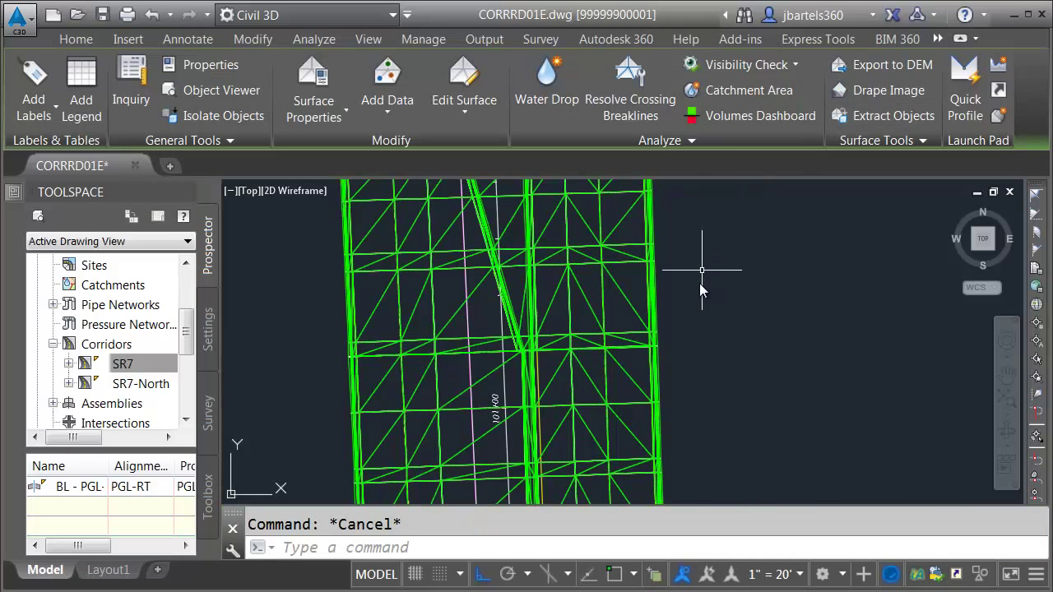
Send the SR7 TOP surface to the back and select the corridor at the median curb near 101+00.
click(76, 39)
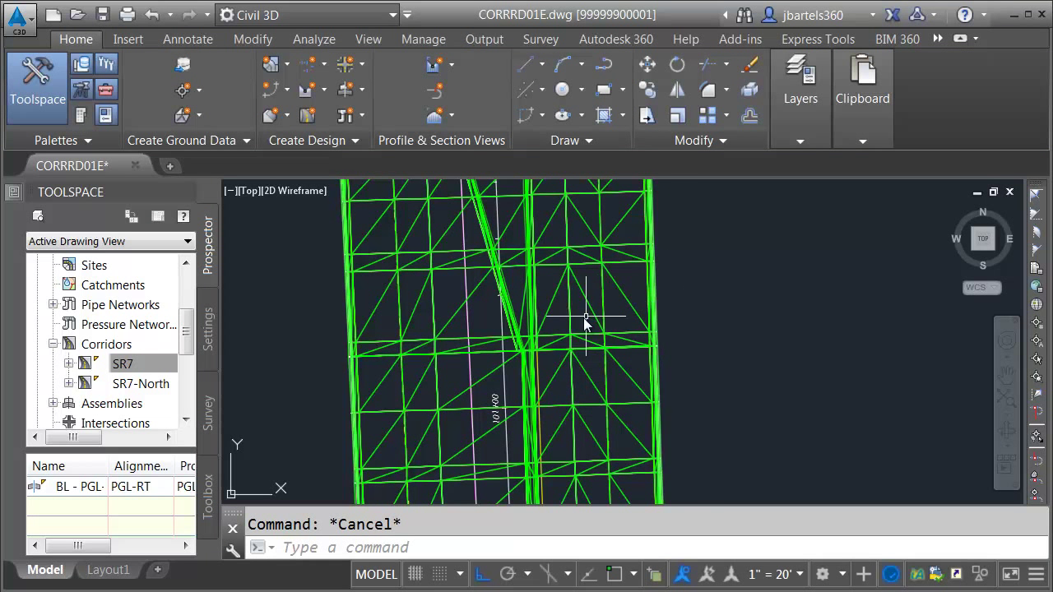
scroll(down, 3)
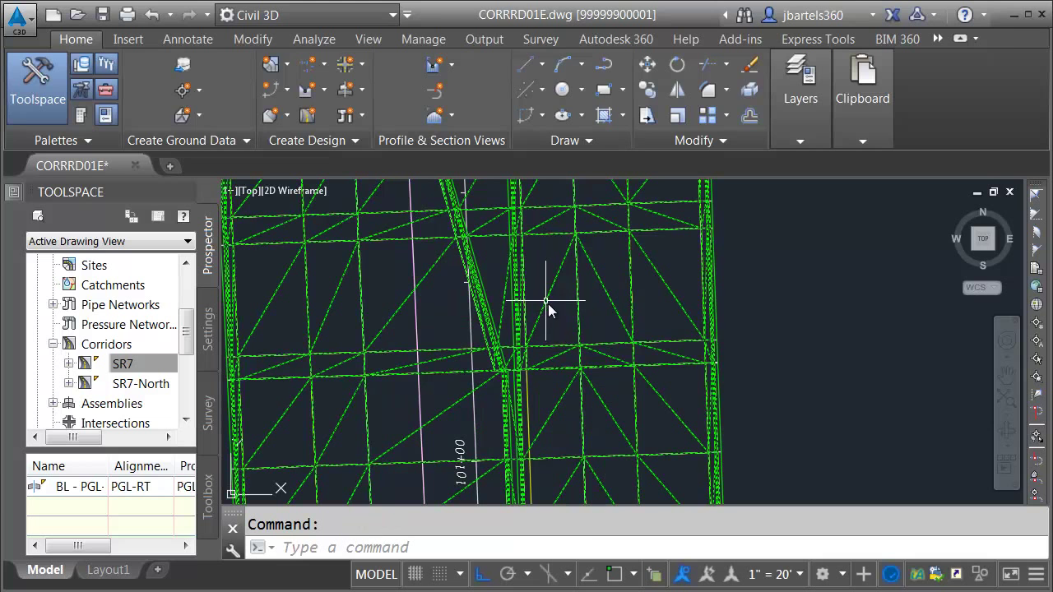
right_click(550, 311)
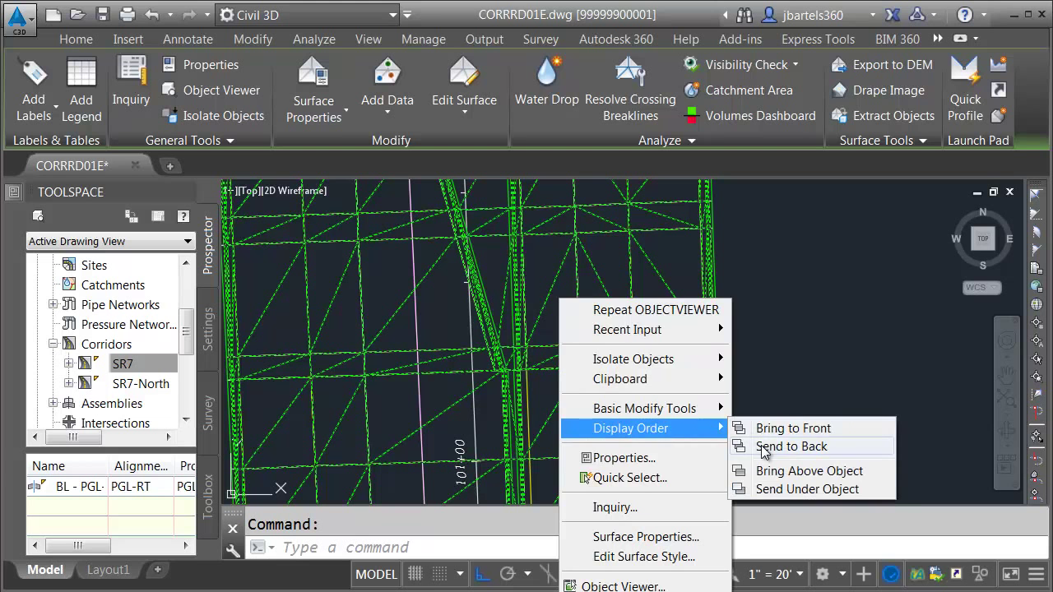
click(789, 446)
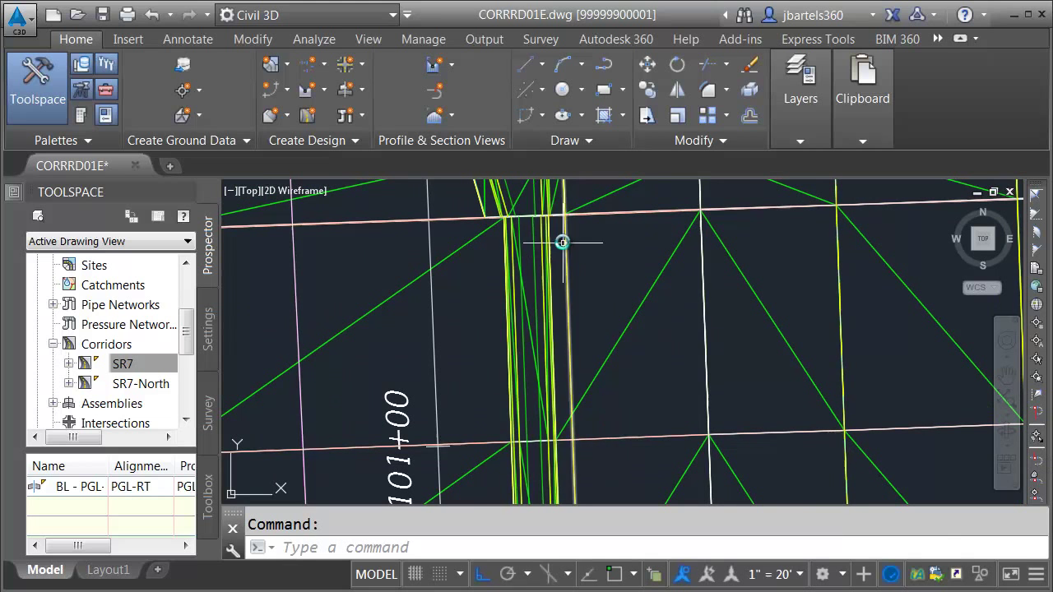
click(563, 242)
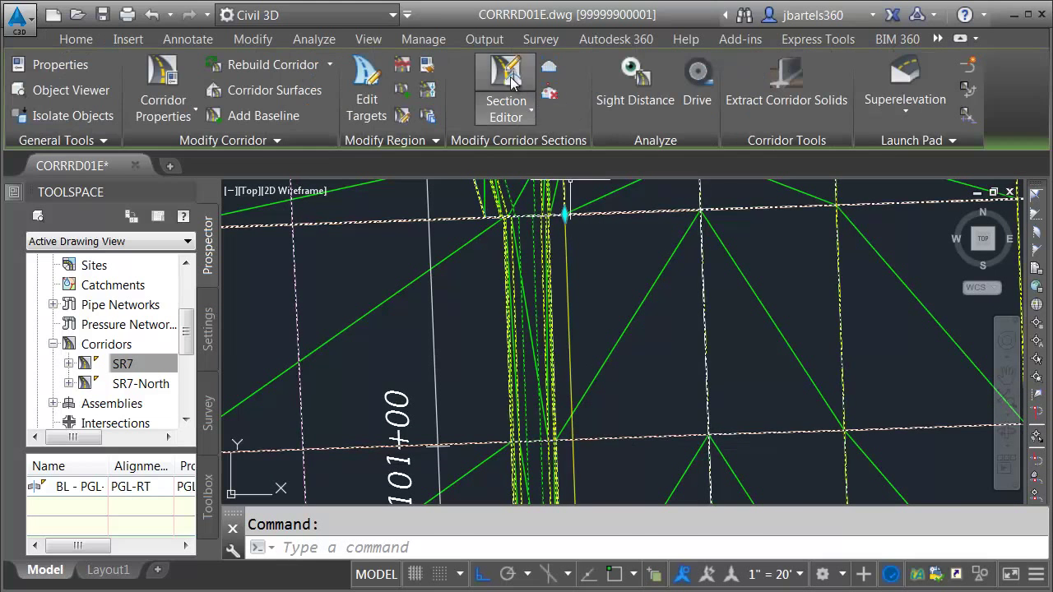
Show the SR7 cross-section in the Section Editor and step forward to station 101+19.93.
click(505, 91)
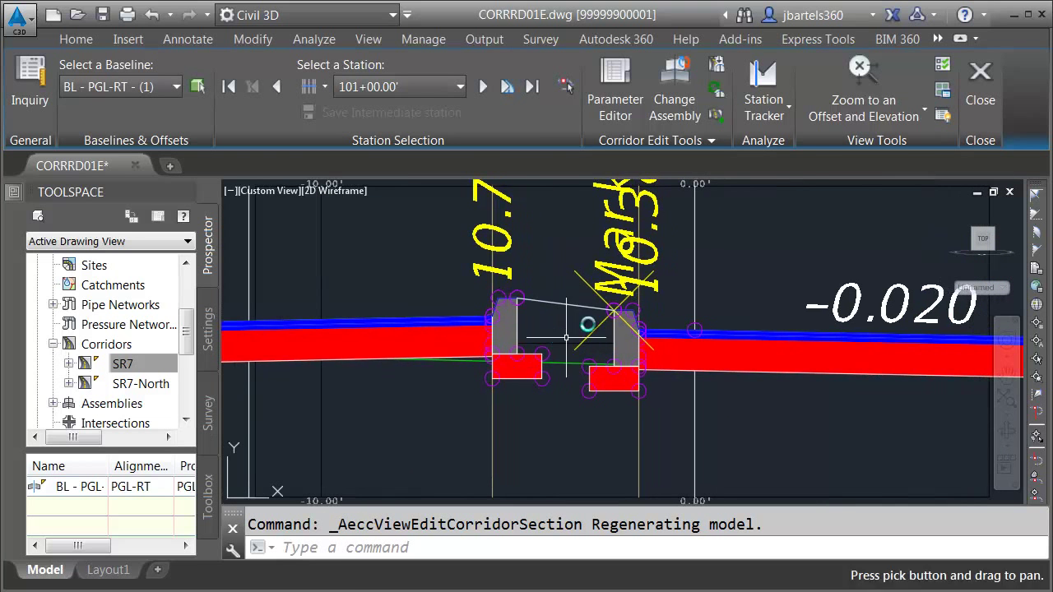
mouse_move(862, 79)
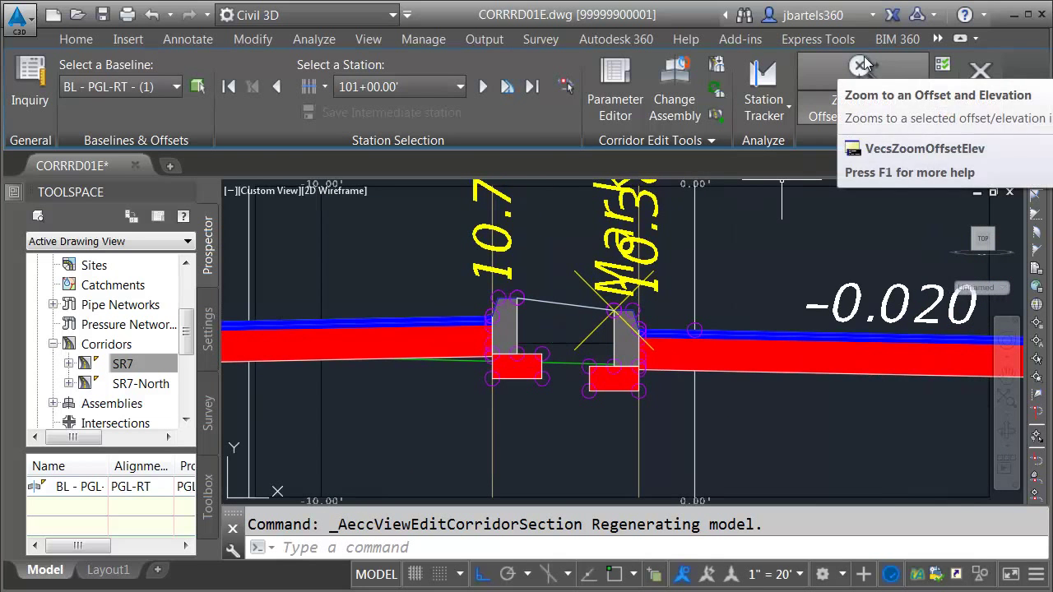
click(862, 82)
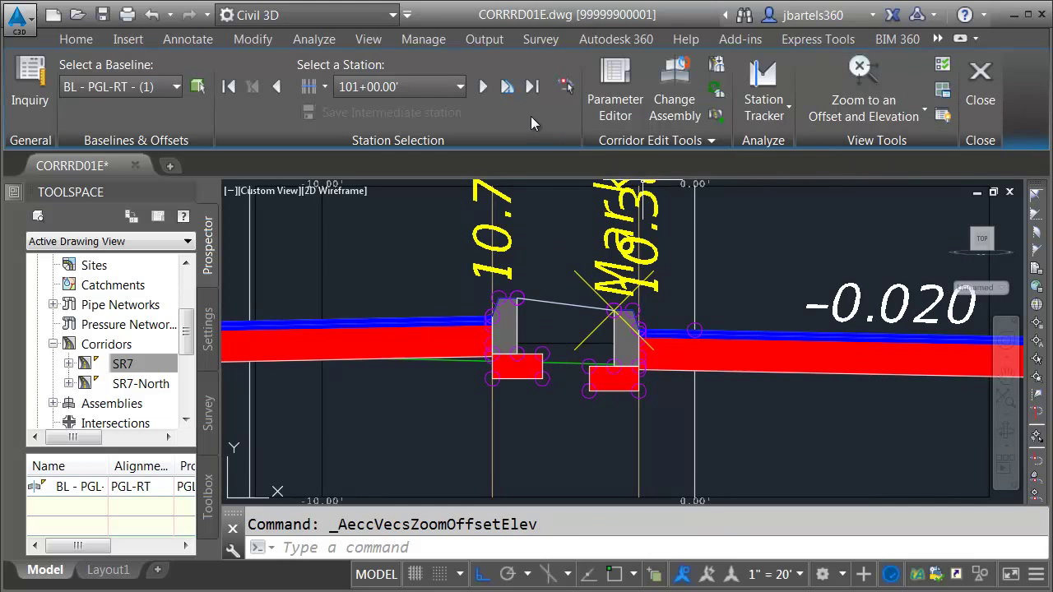
click(483, 85)
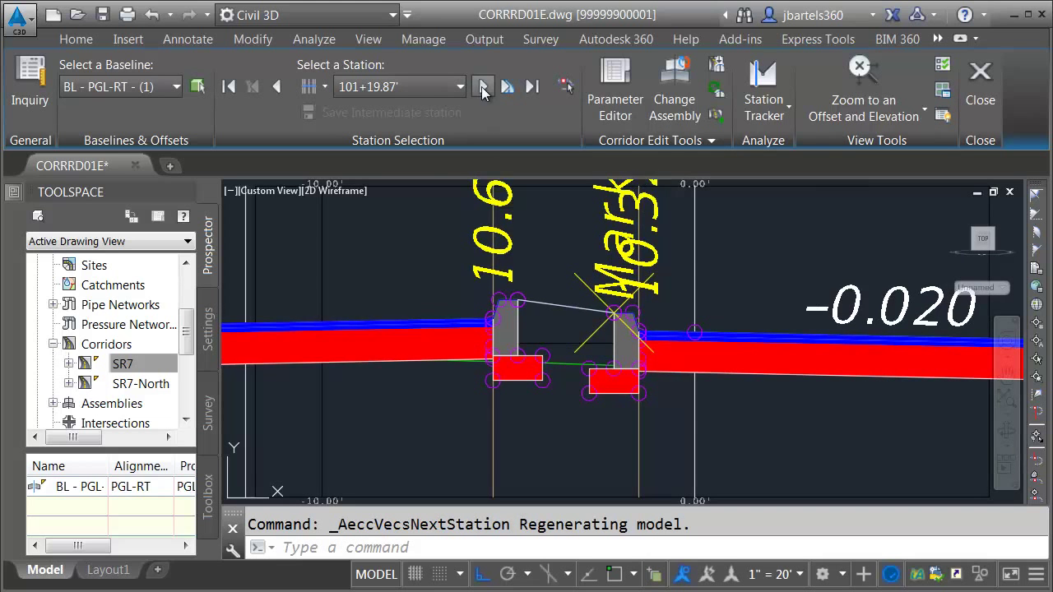
click(484, 86)
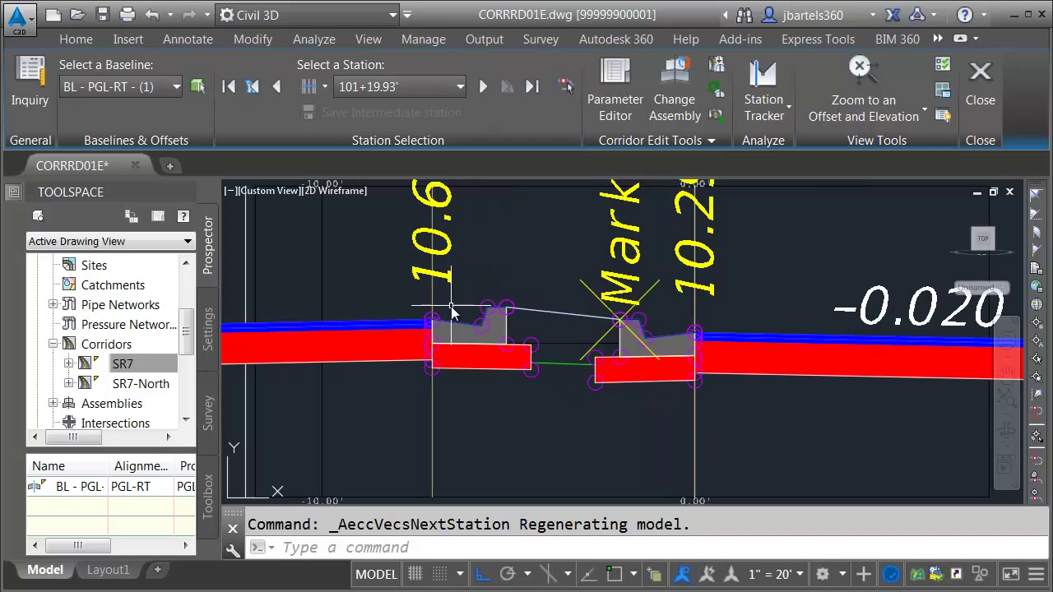
mouse_move(459, 323)
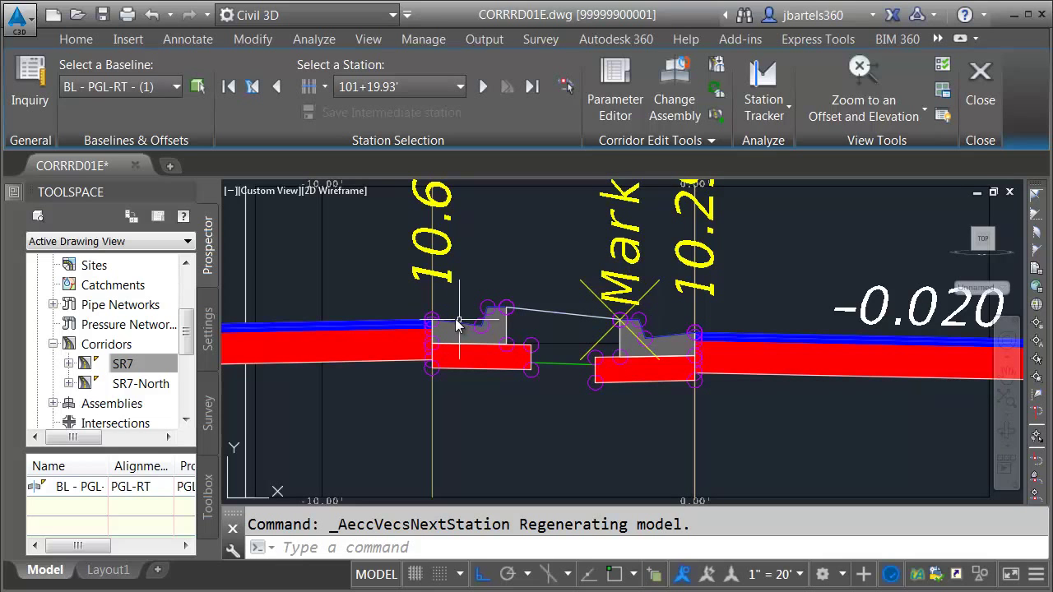
mouse_move(451, 319)
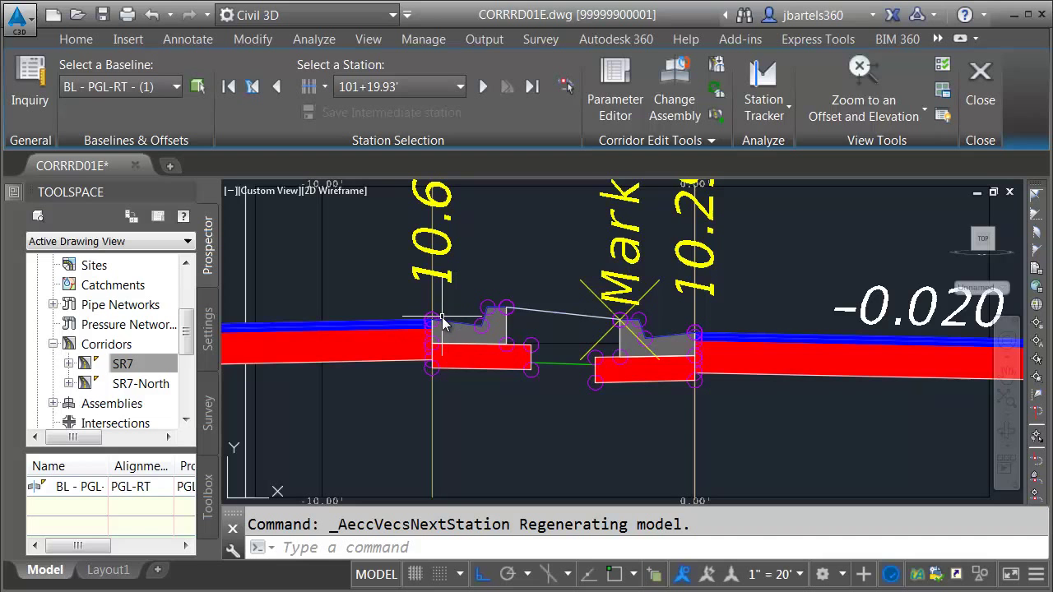
mouse_move(616, 79)
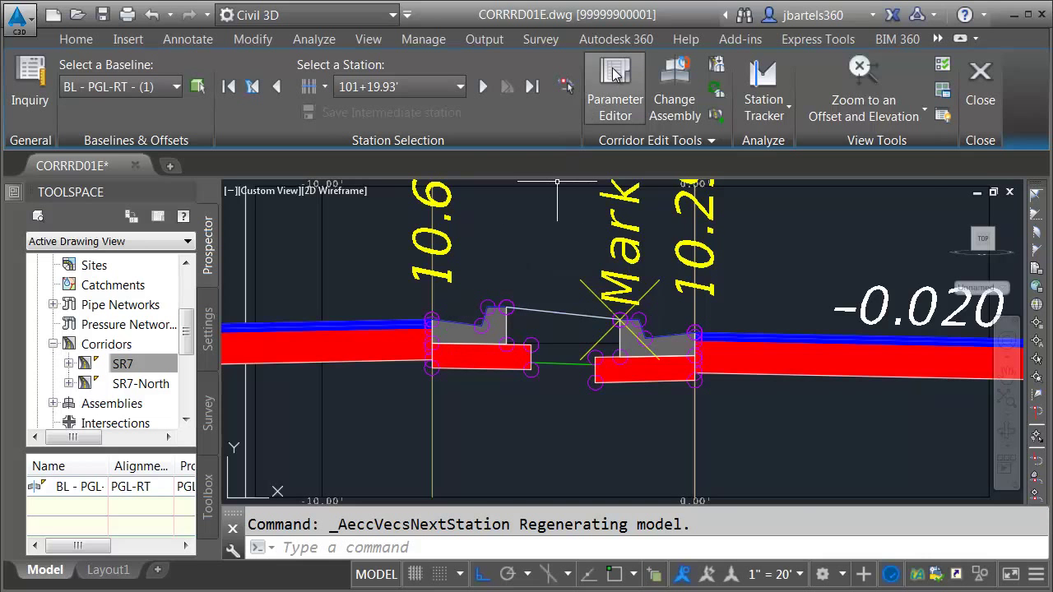
In the Parameter Editor, expand the RT CG Inside and left inside curb parameters to override Adj. Lane Slope to 2.00%.
click(615, 82)
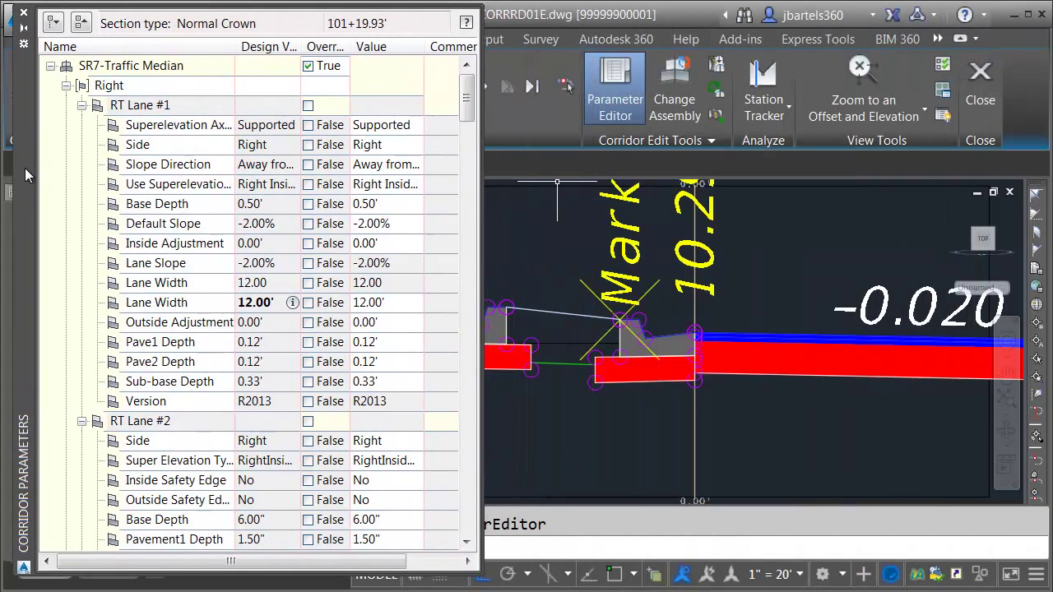
click(83, 105)
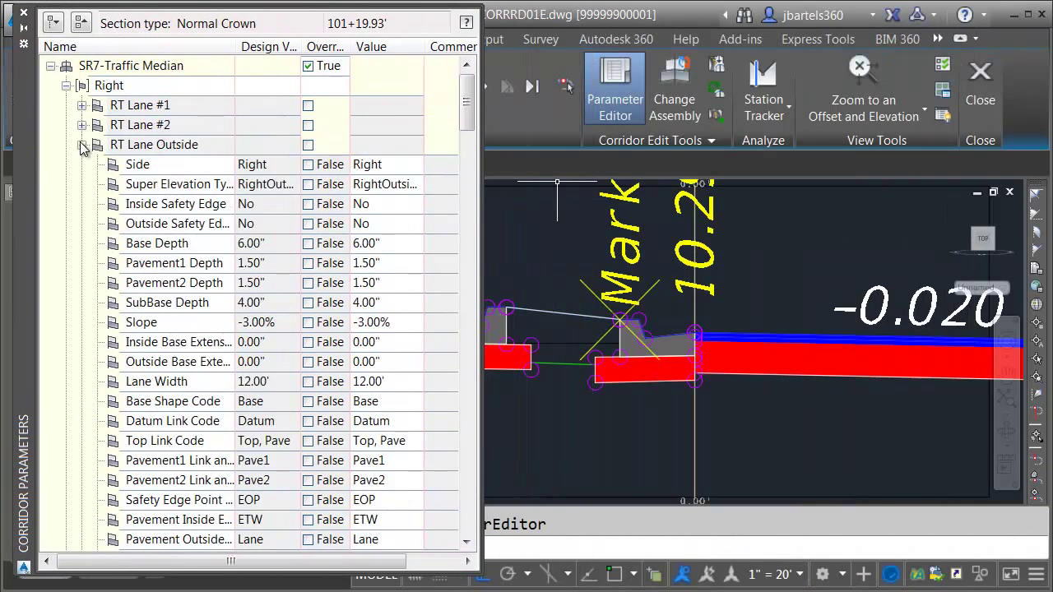
click(82, 145)
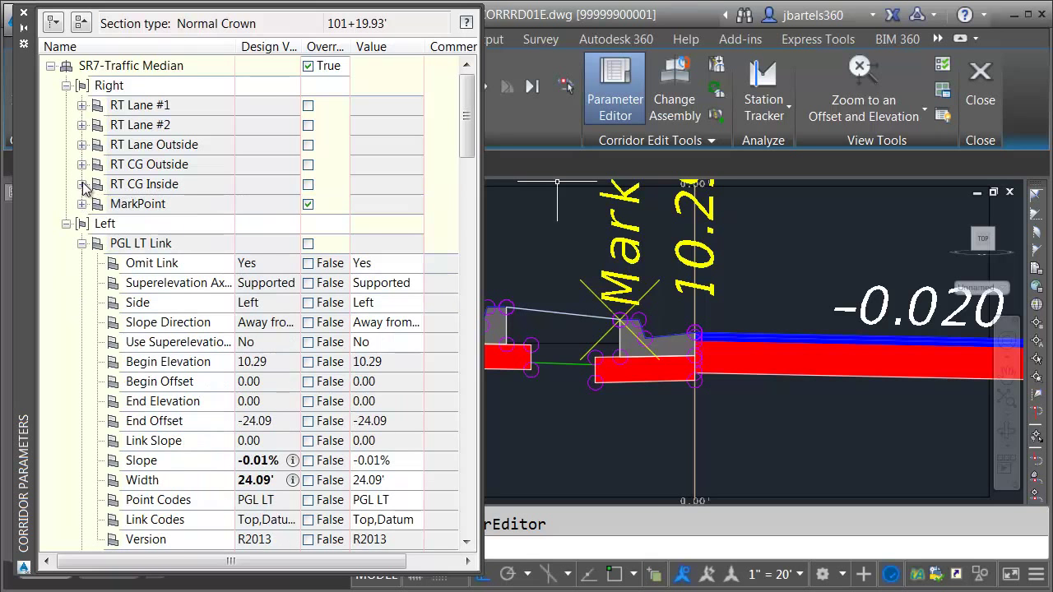
click(82, 185)
text(2)
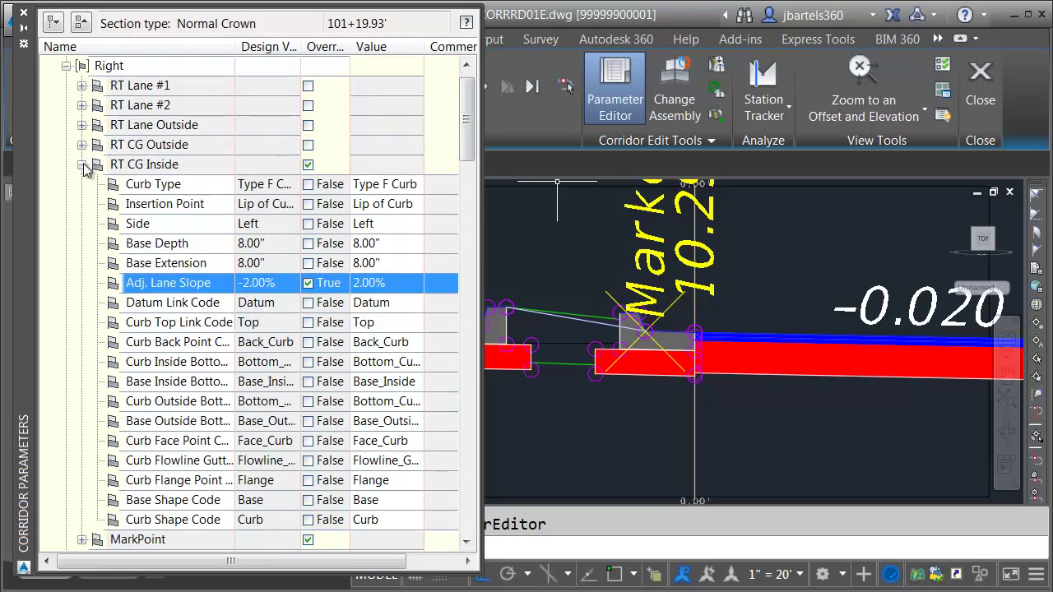
click(83, 165)
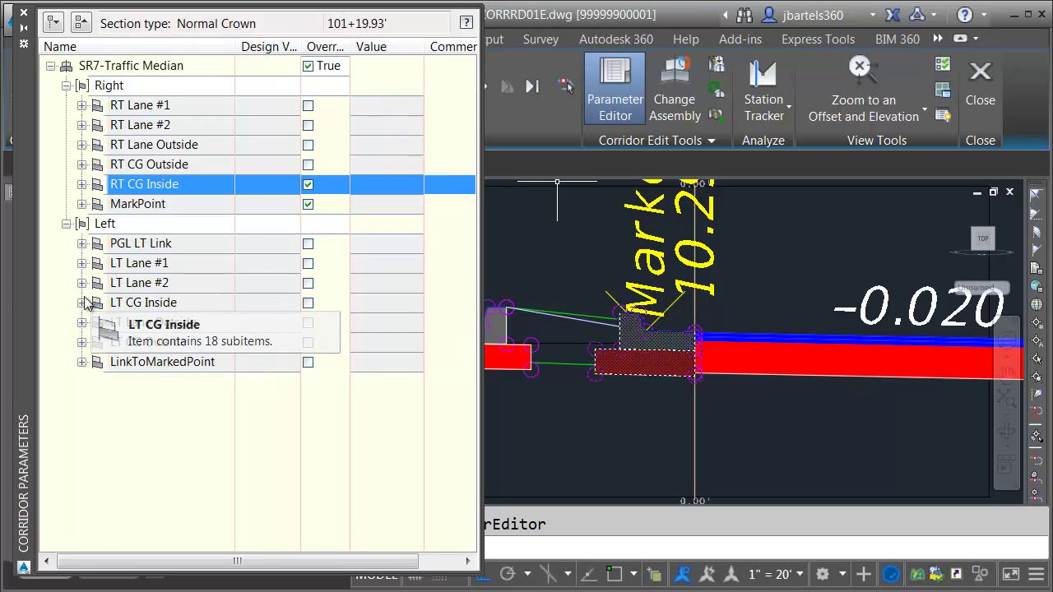
click(82, 303)
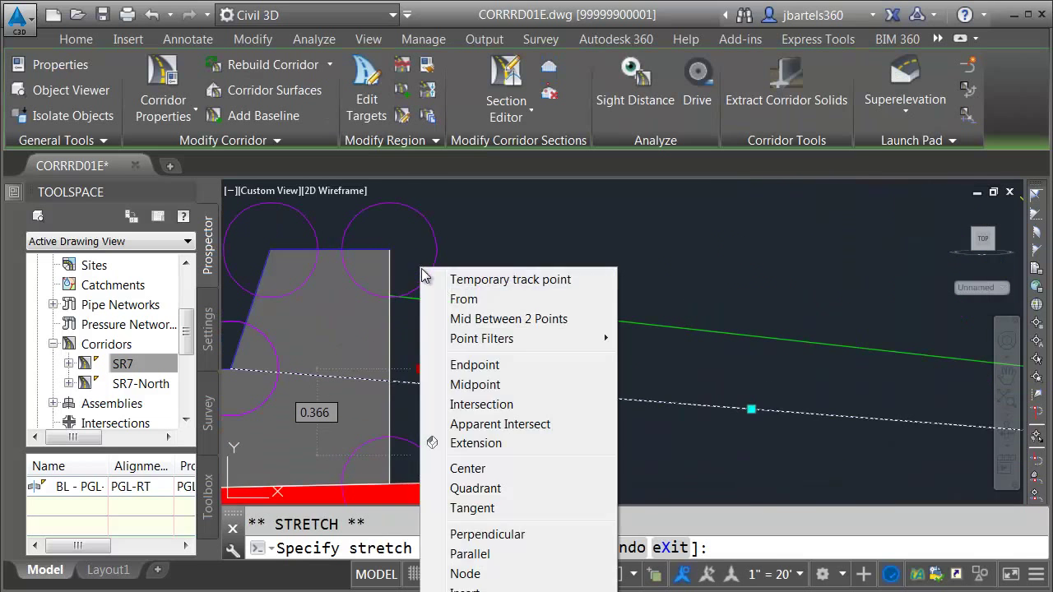
Snap the median link end onto the back of curb with Endpoint snap and update the corridor.
click(474, 365)
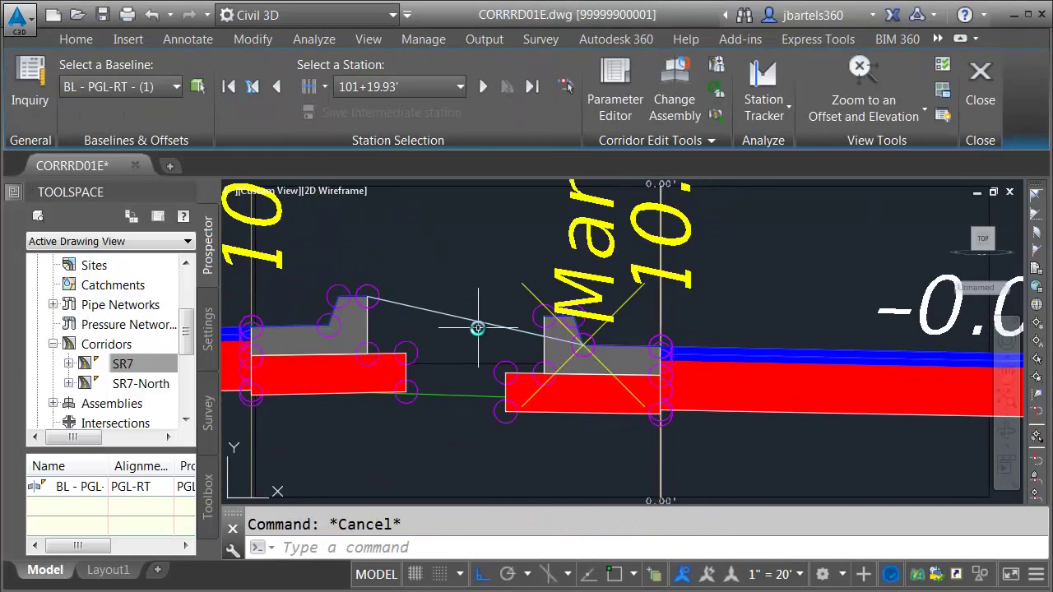
click(568, 345)
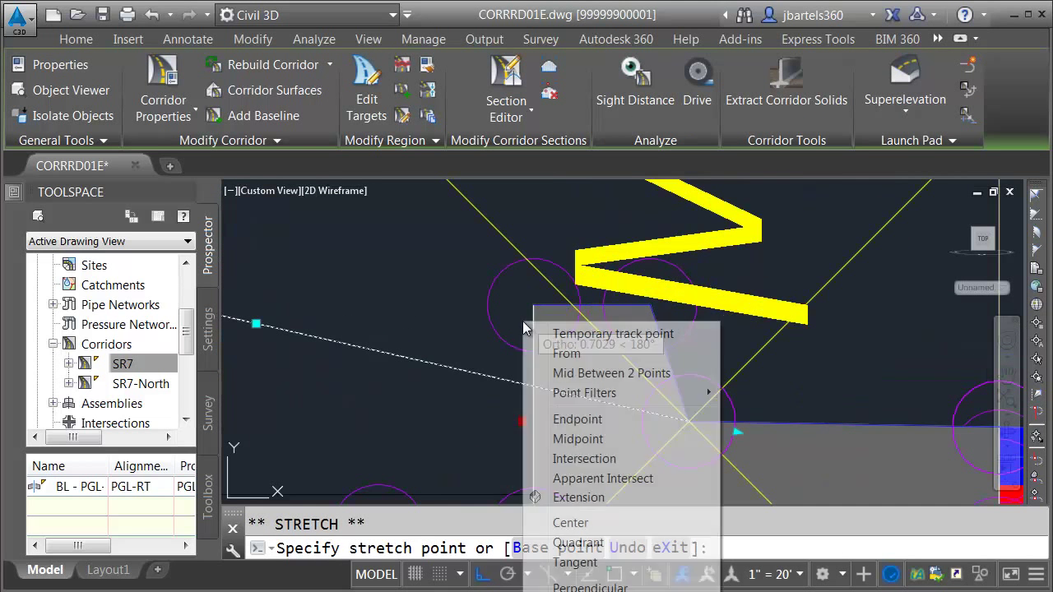
click(576, 420)
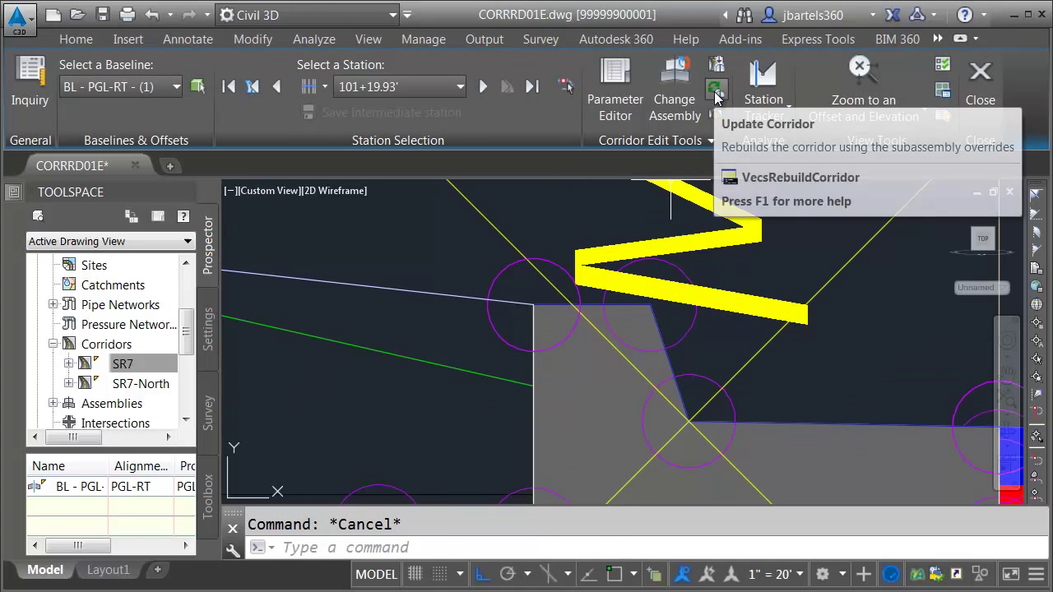
click(717, 89)
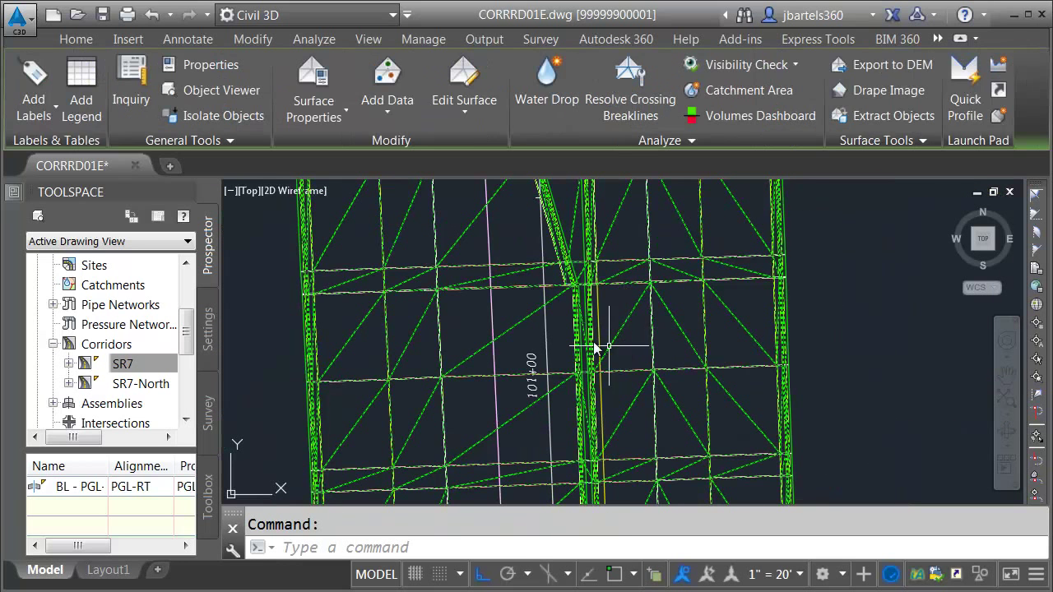
Inspect SR7 TOP in Object Viewer, orbiting and zooming onto the median curb transition, then return to plan.
click(220, 89)
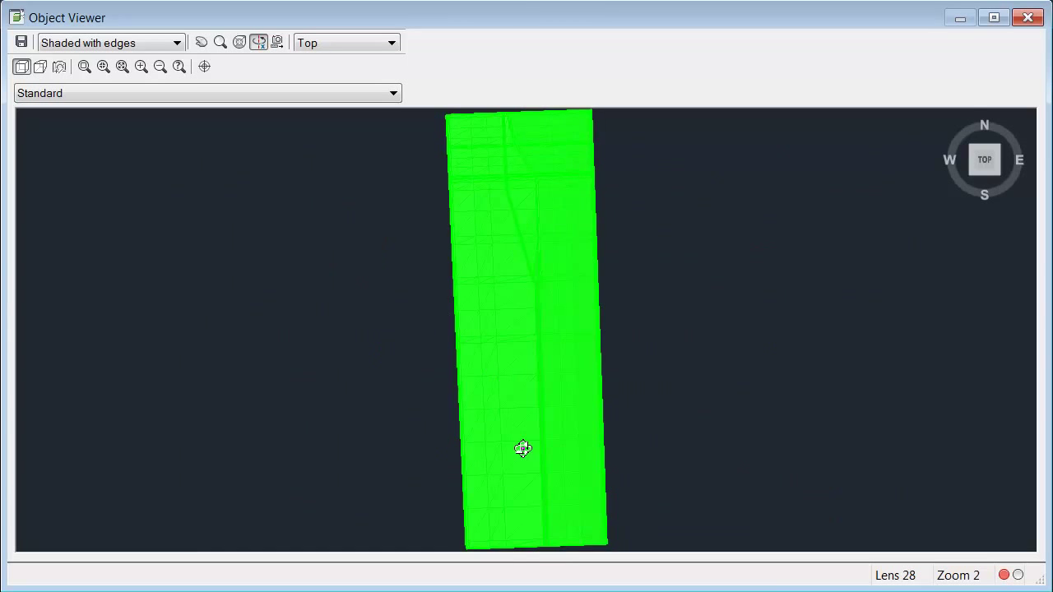
drag(523, 447, 556, 368)
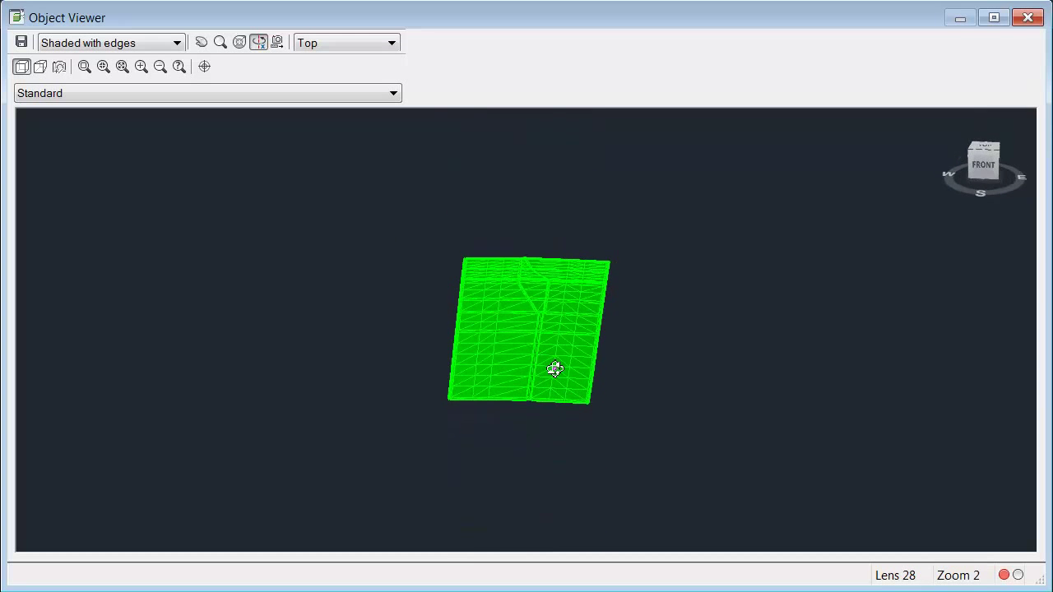
drag(554, 368, 649, 319)
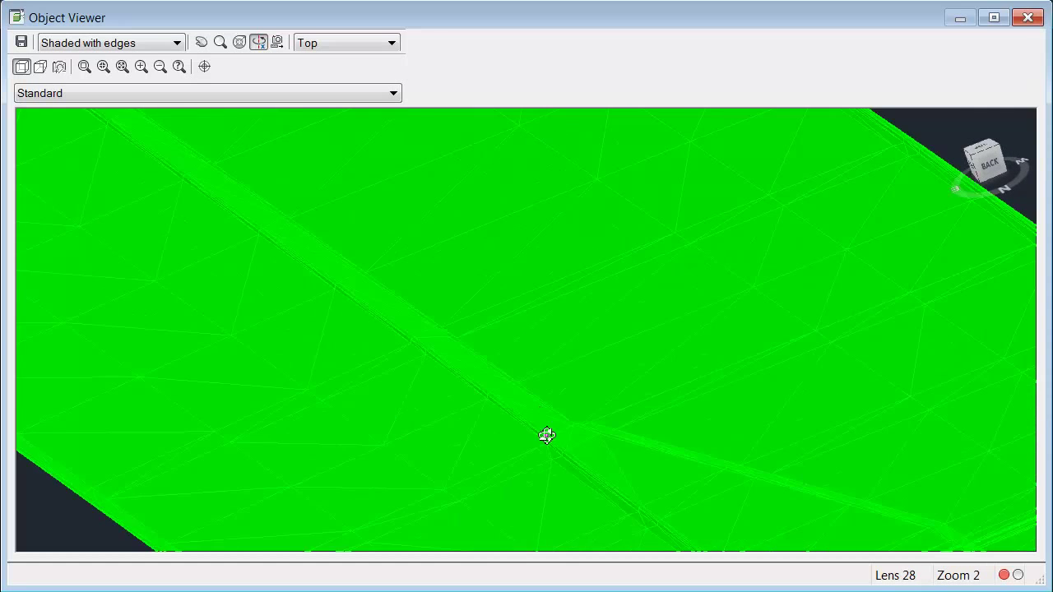
drag(546, 434, 375, 321)
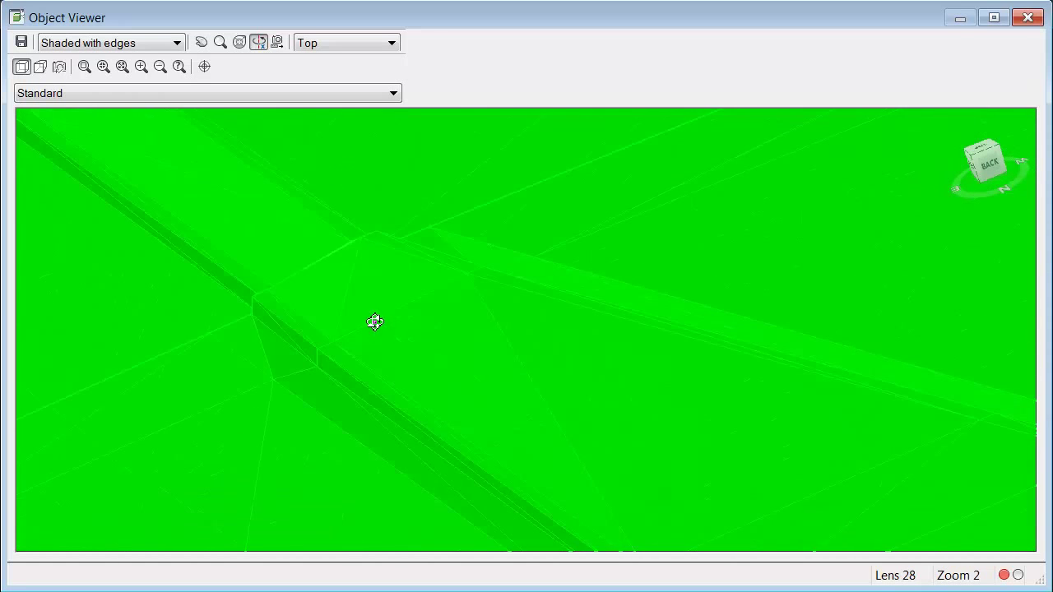
drag(375, 321, 507, 366)
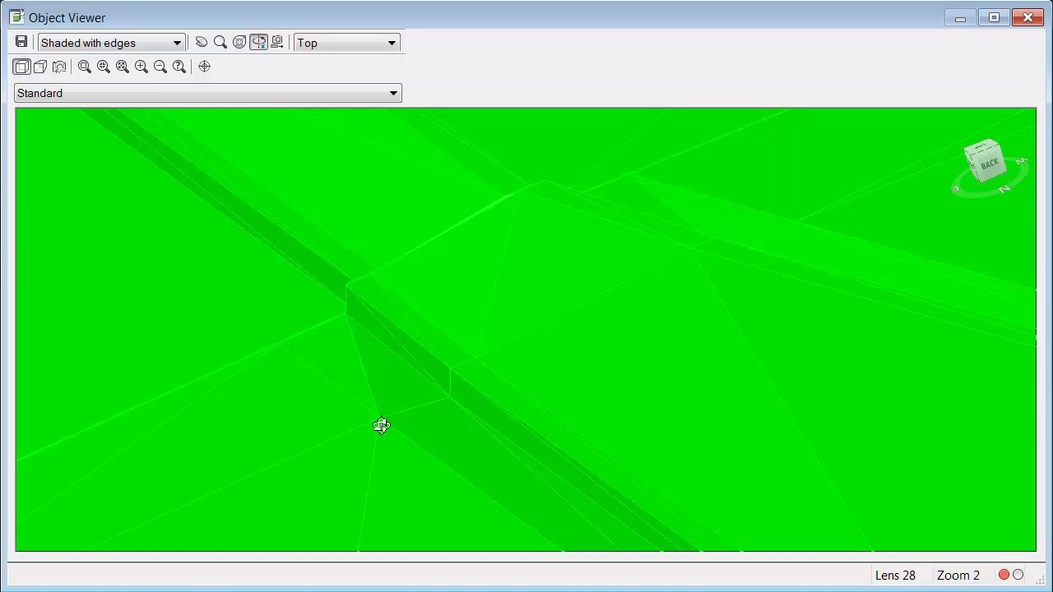
mouse_move(450, 405)
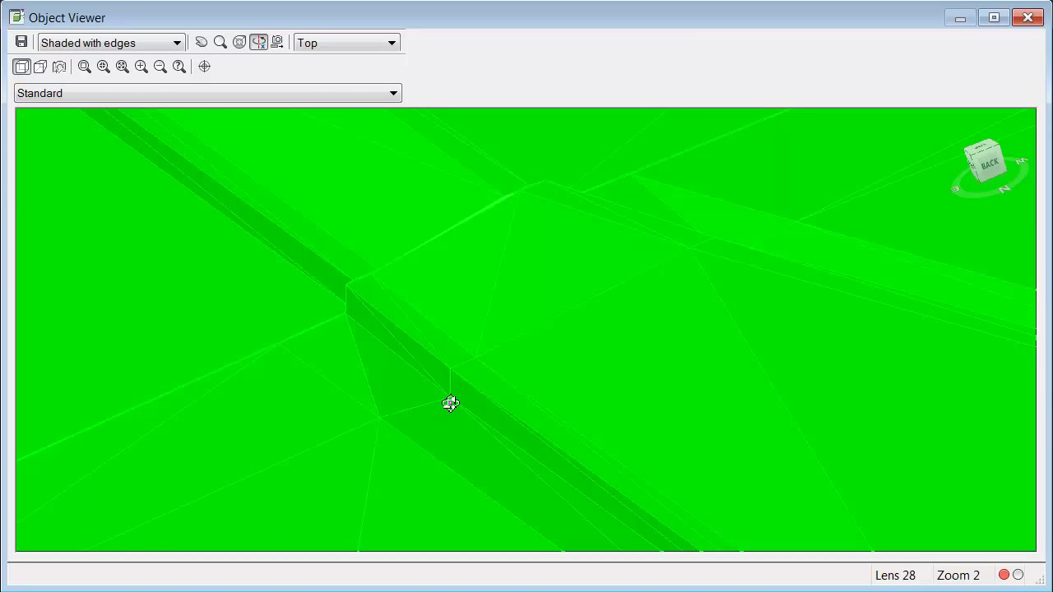
mouse_move(349, 321)
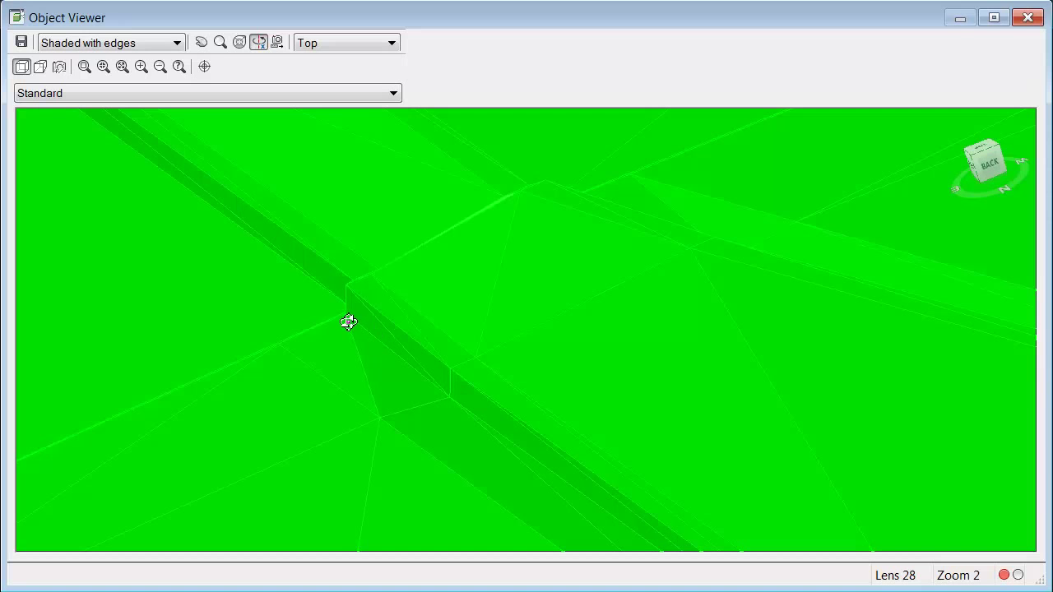
mouse_move(301, 293)
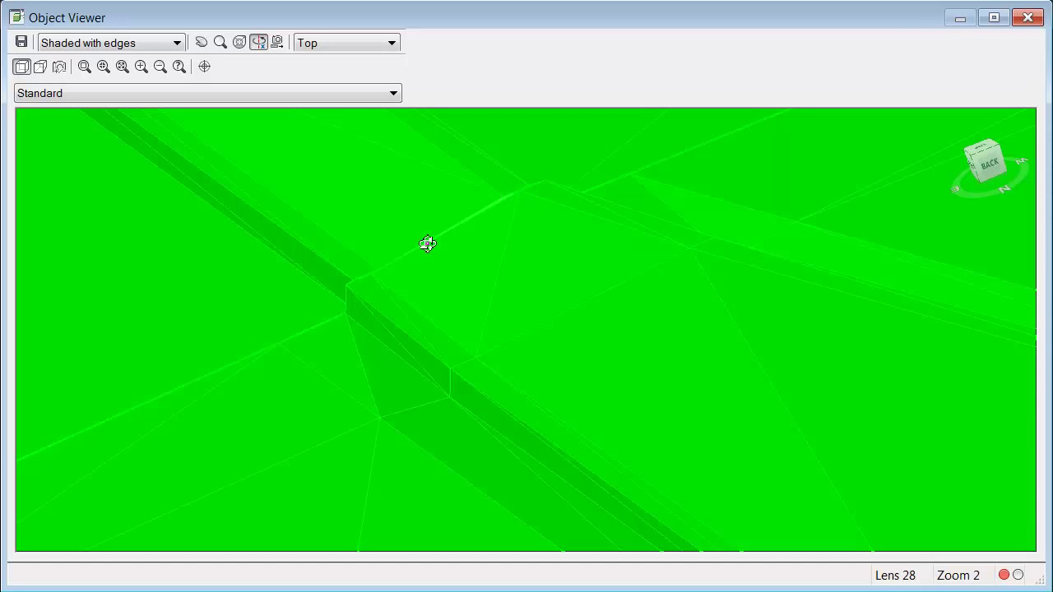
mouse_move(798, 114)
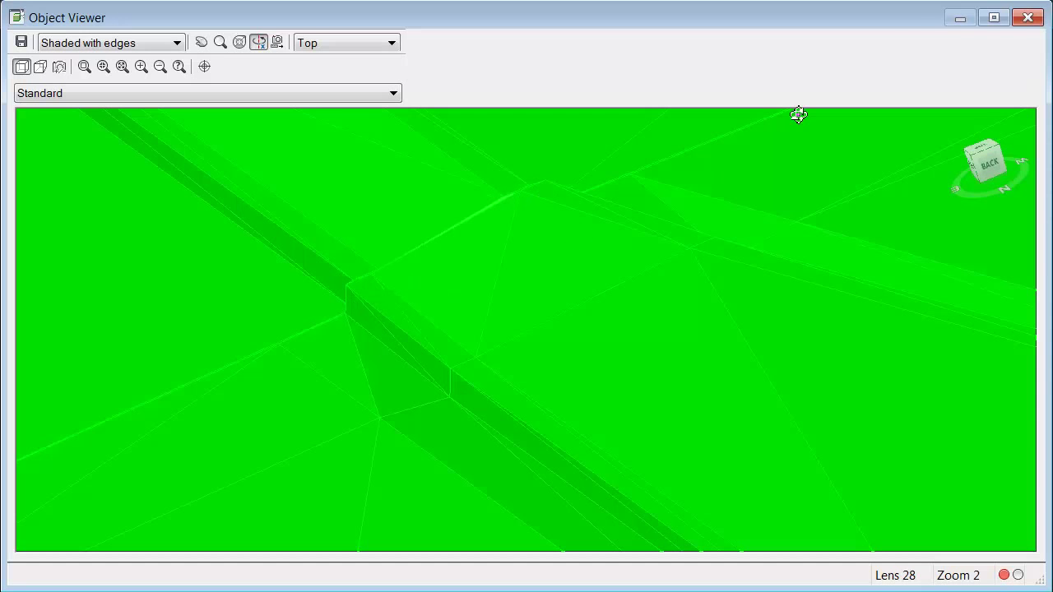
click(1027, 16)
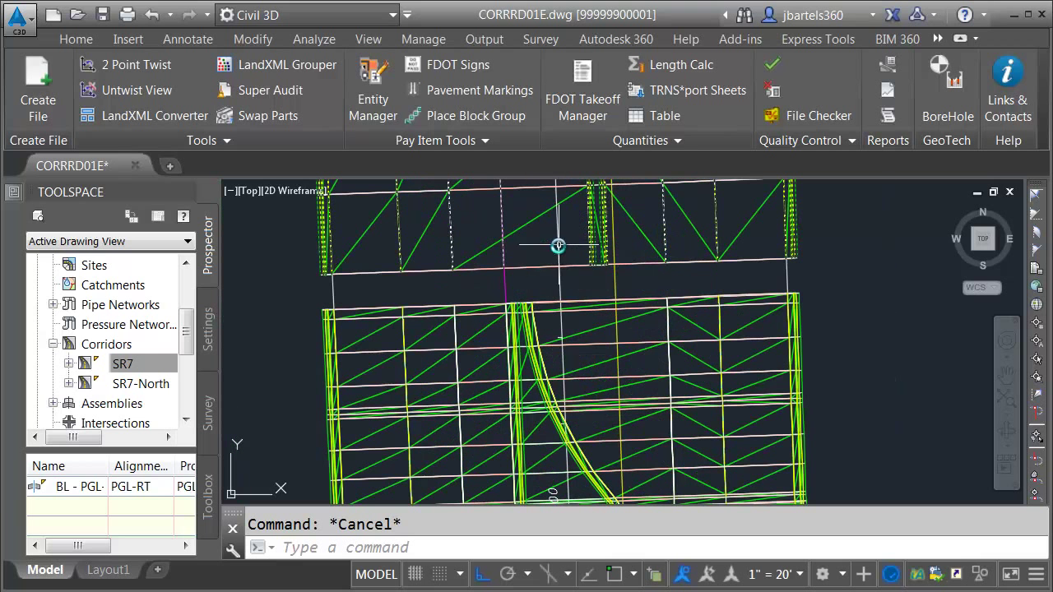
mouse_move(592, 308)
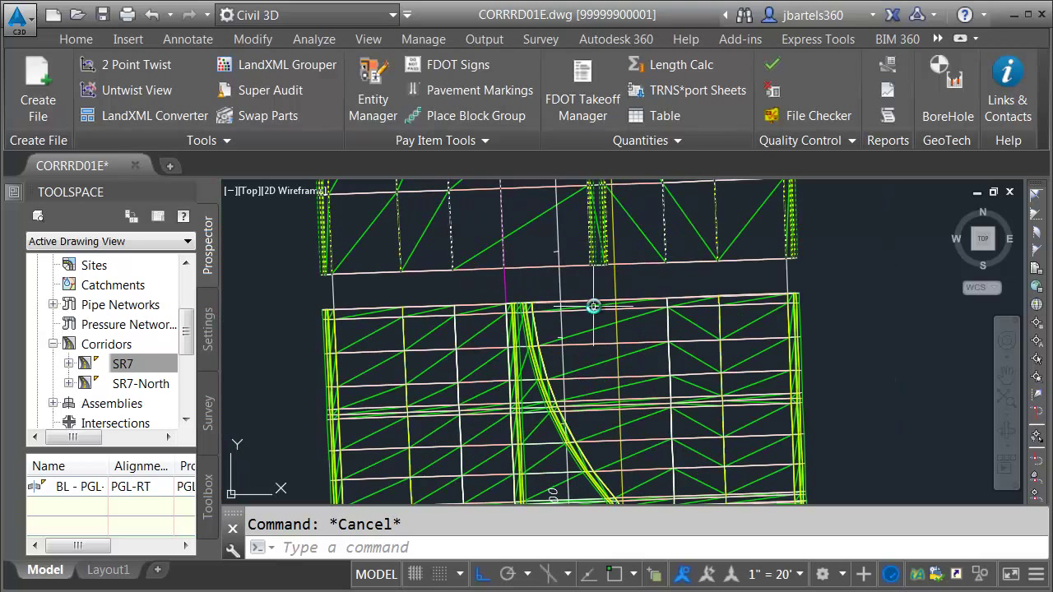